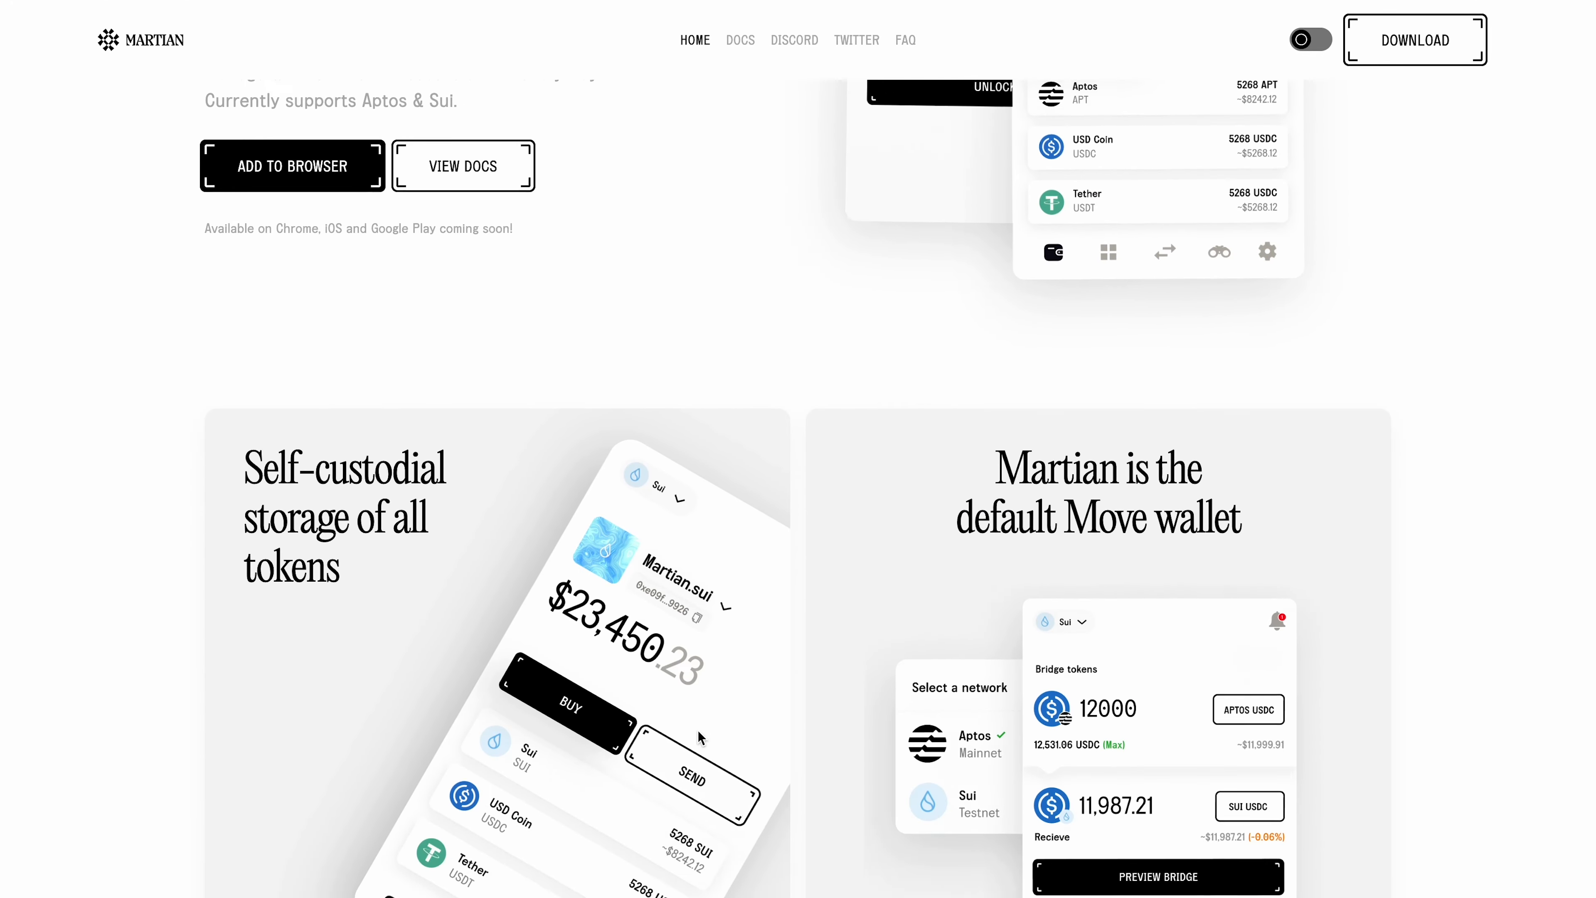
Scroll through the Martian site and go to the Martian Wallet Chrome Web Store listing.
{"action": "scroll", "scroll_direction": "down", "scroll_amount": 3}
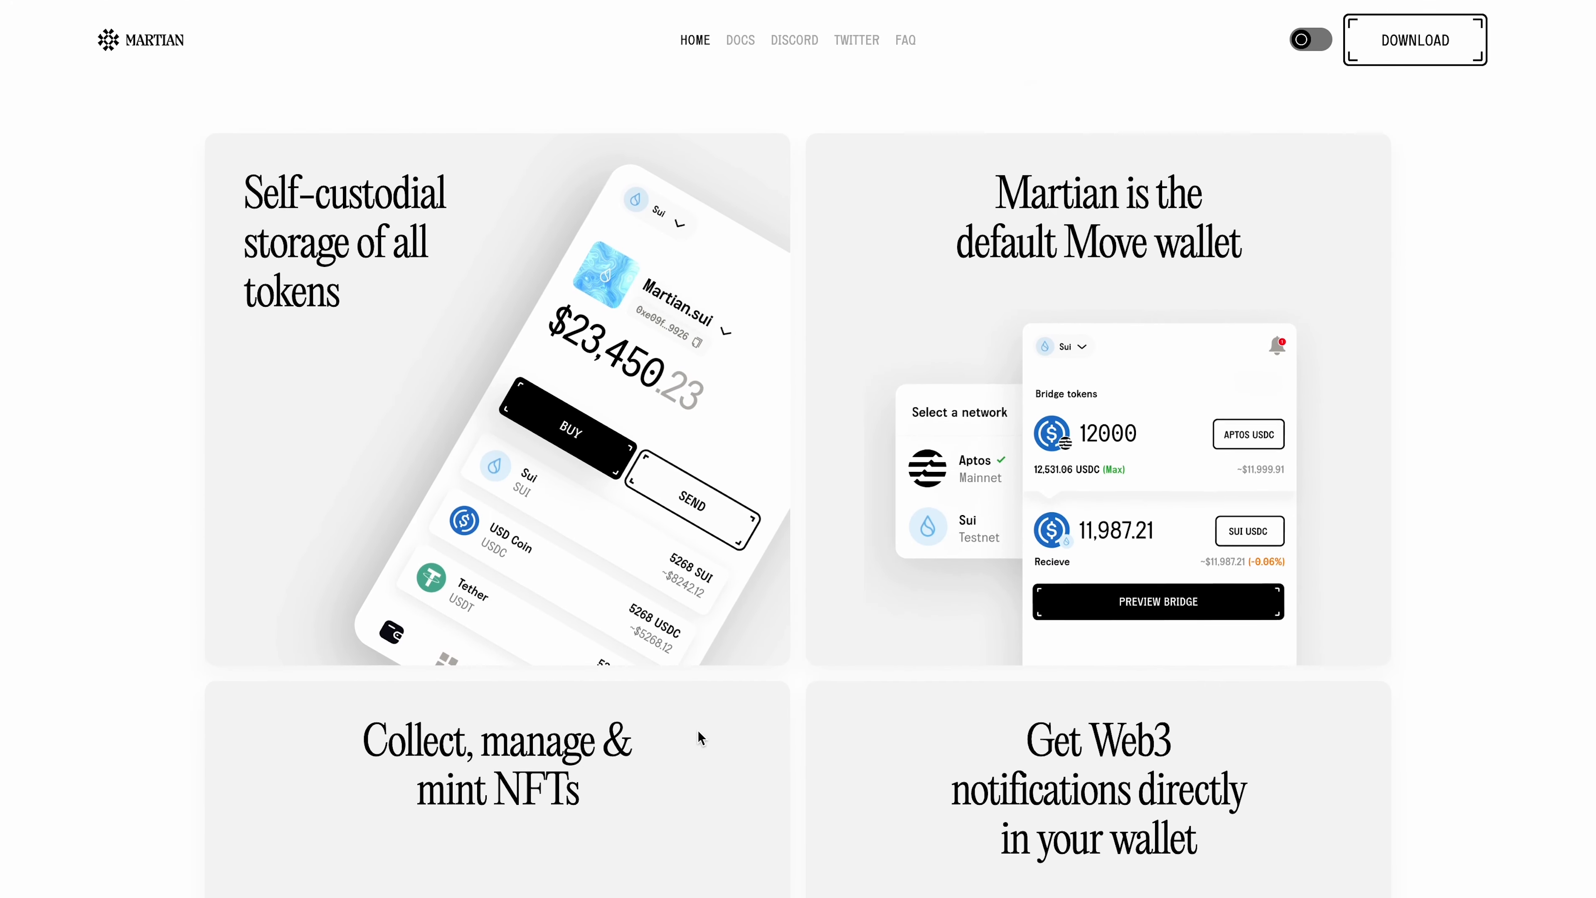
{"action": "scroll", "scroll_direction": "down", "scroll_amount": 3}
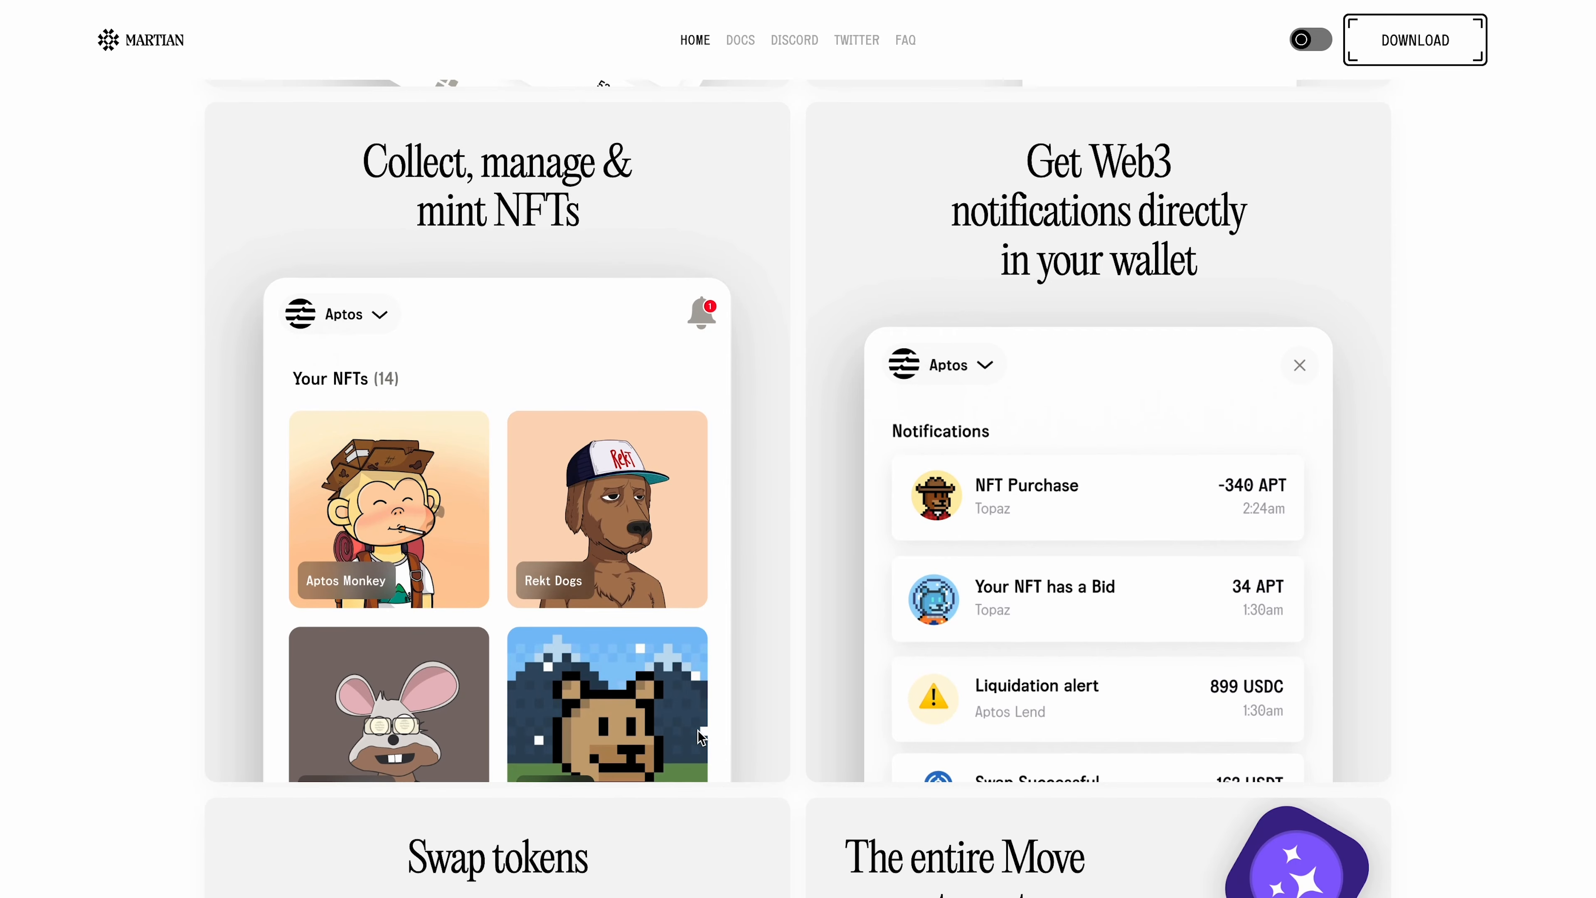
{"action": "scroll", "scroll_direction": "down", "scroll_amount": 3}
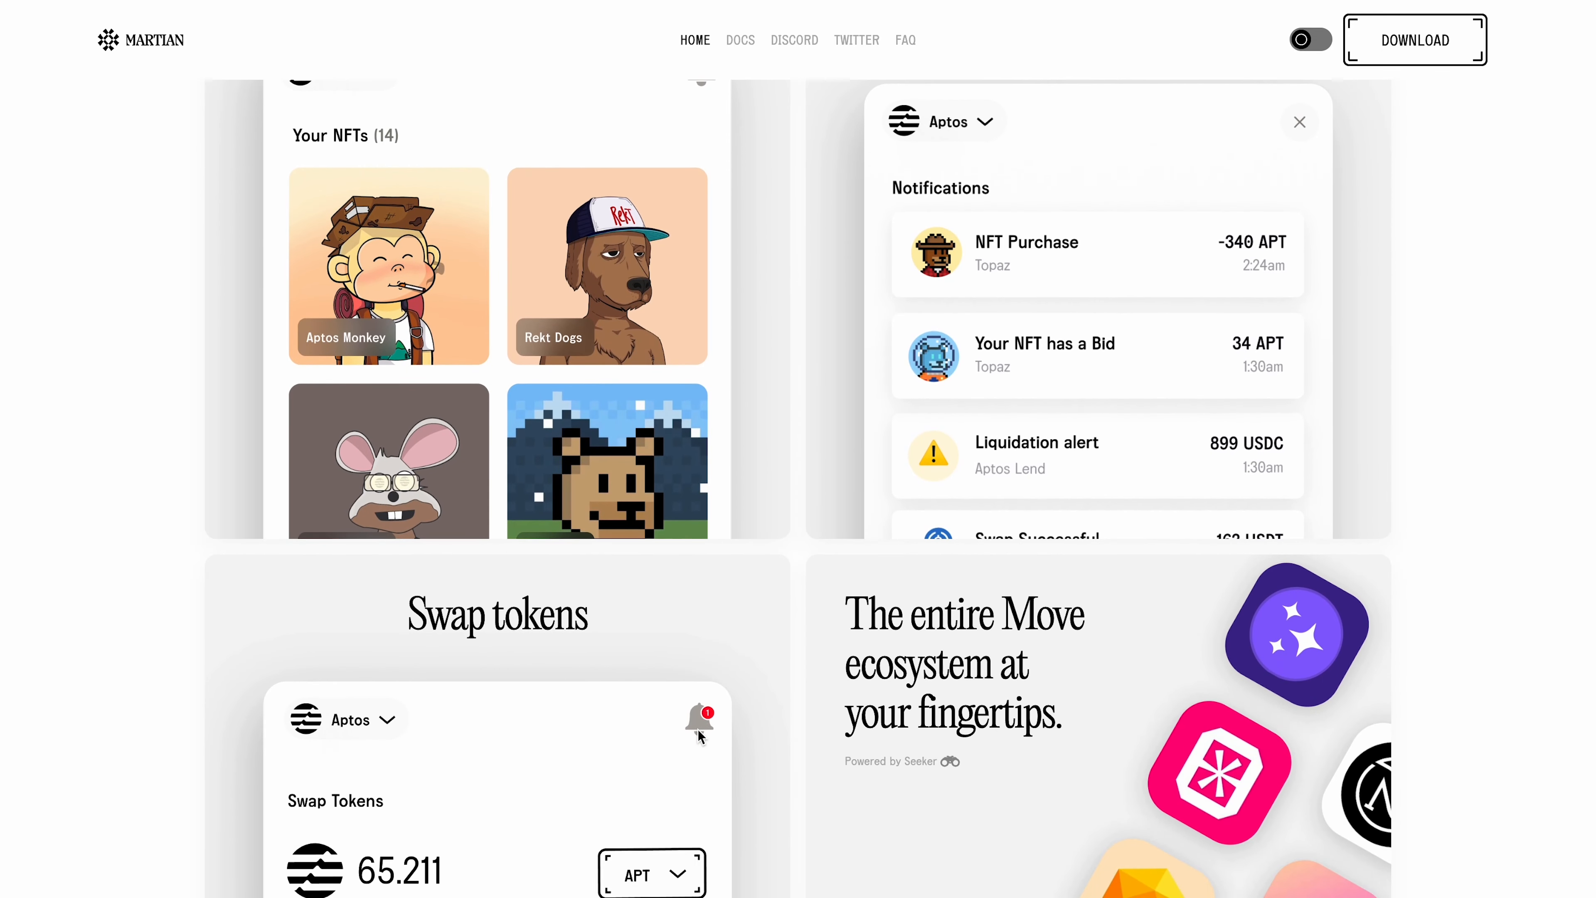
{"action": "scroll", "scroll_direction": "down", "scroll_amount": 3}
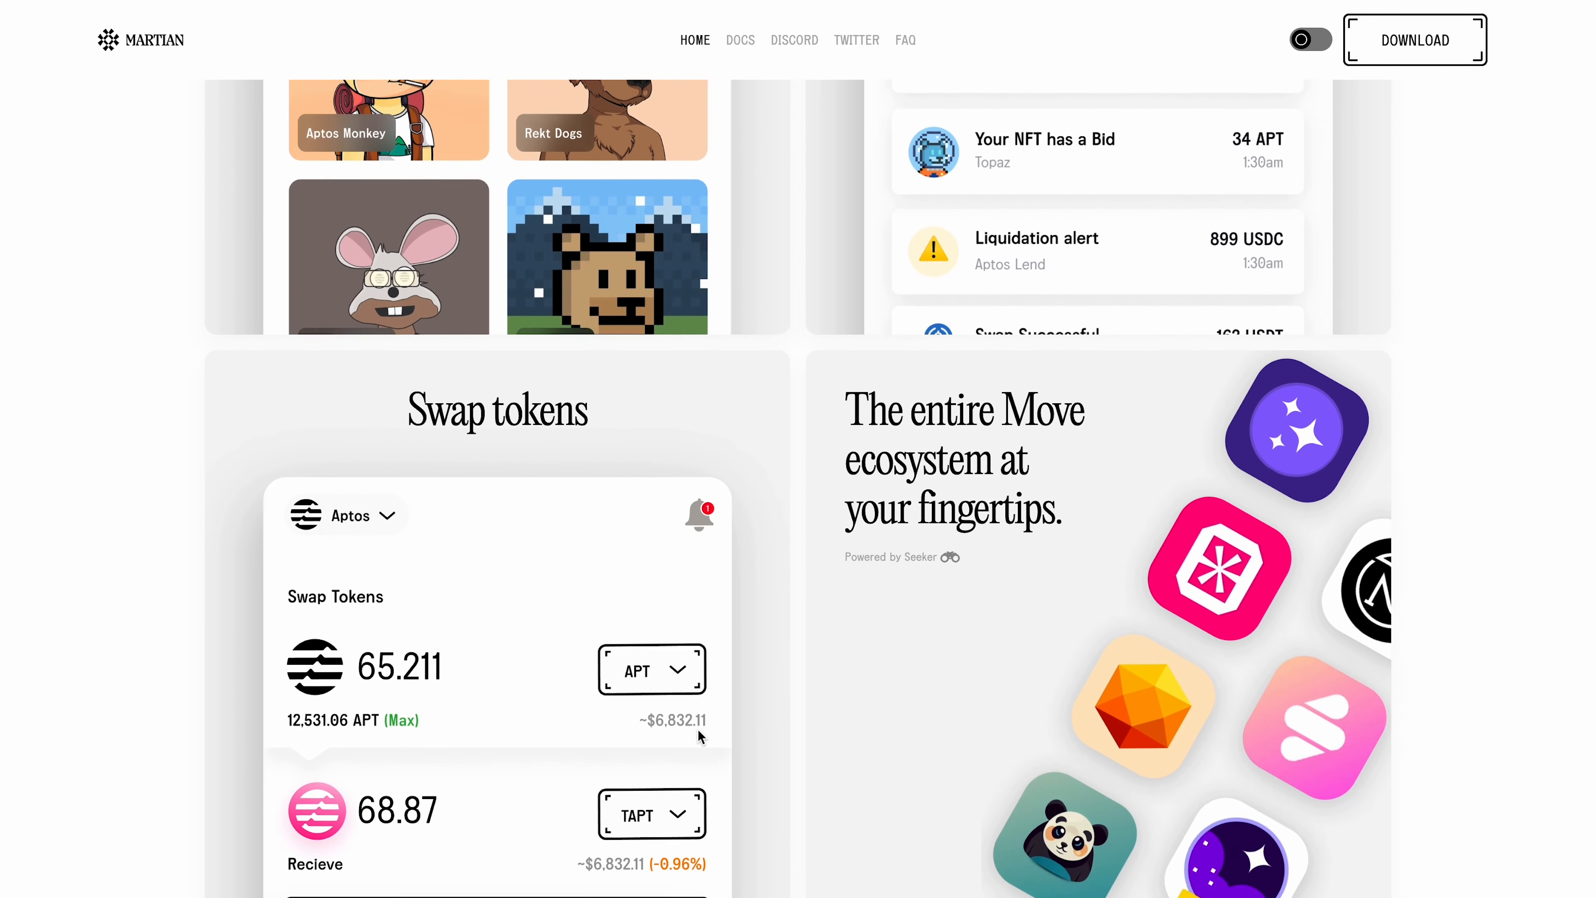
{"action": "scroll", "scroll_direction": "down", "scroll_amount": 3}
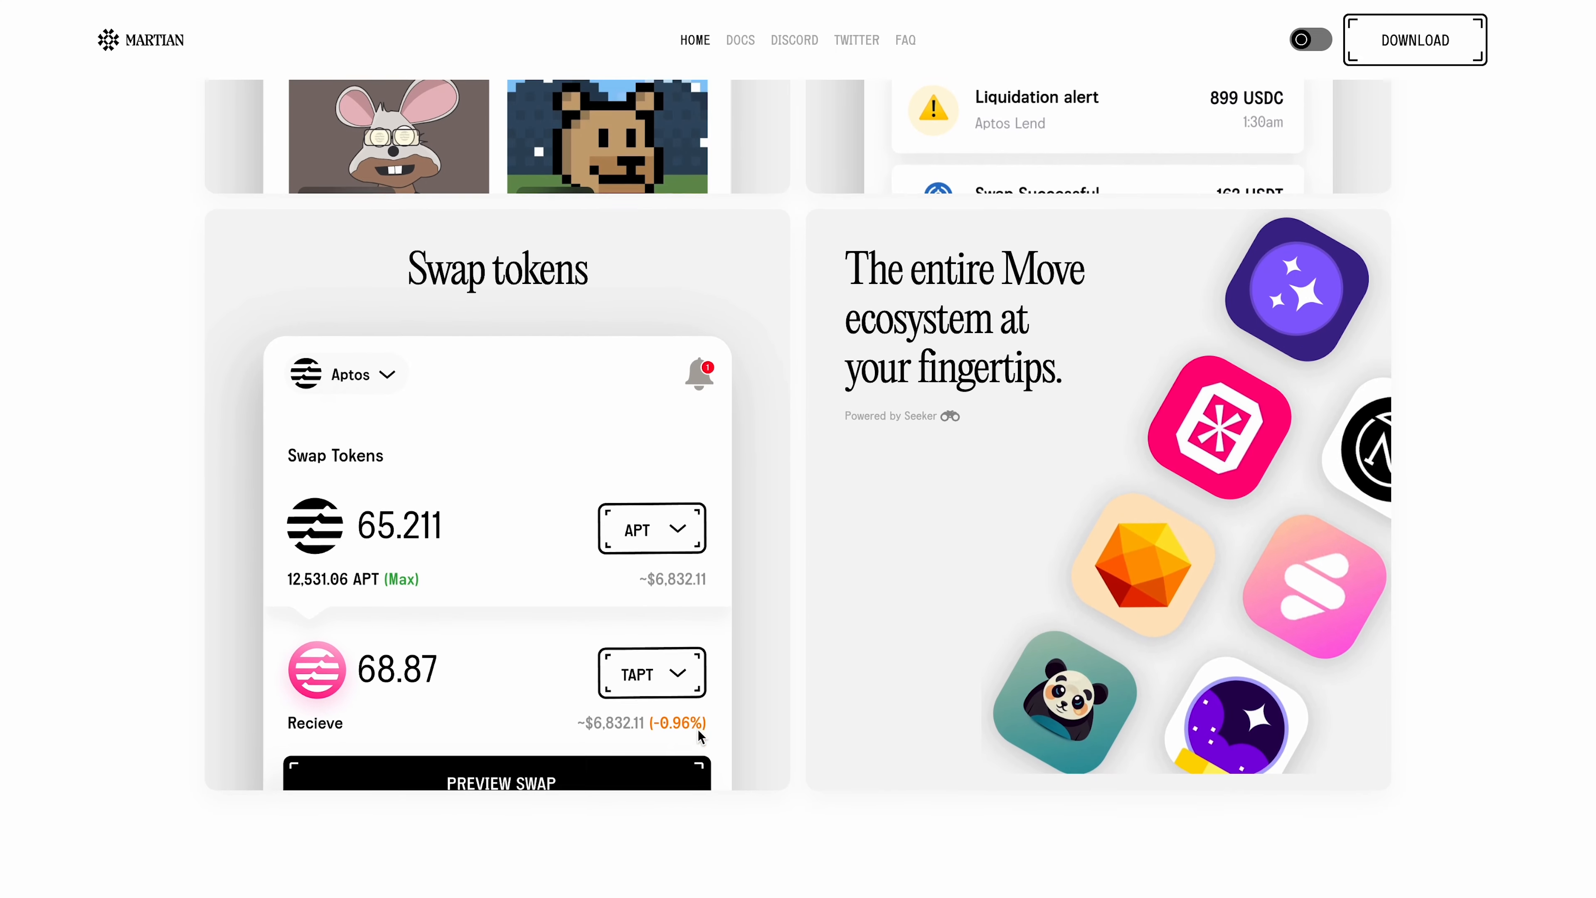
{"action": "scroll", "scroll_direction": "down", "scroll_amount": 3}
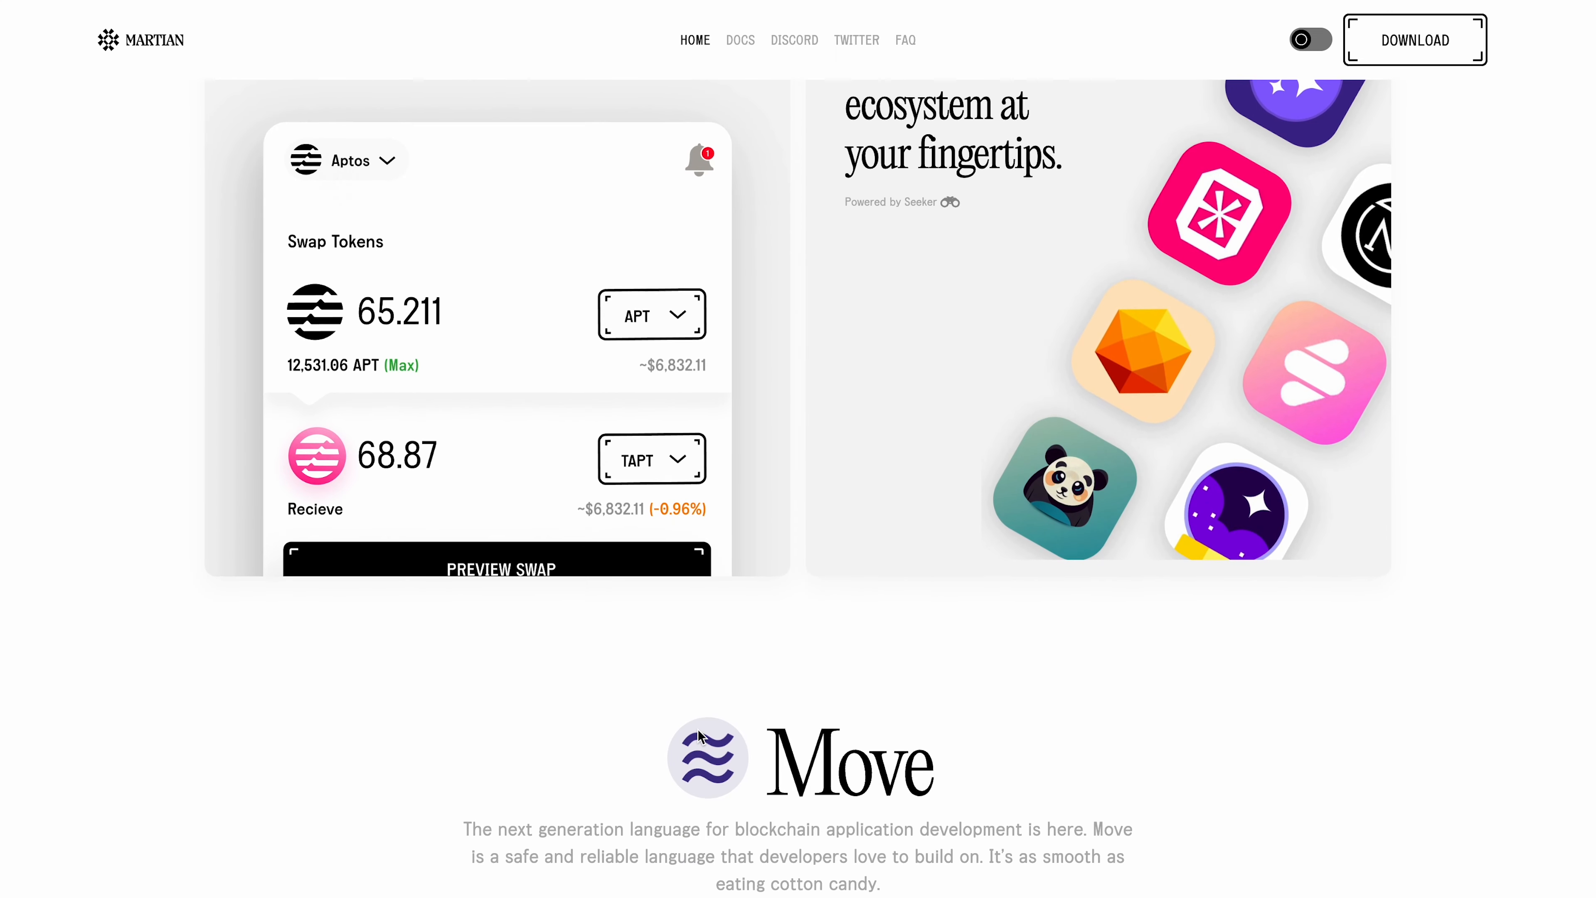
{"action": "scroll", "scroll_direction": "down", "scroll_amount": 3}
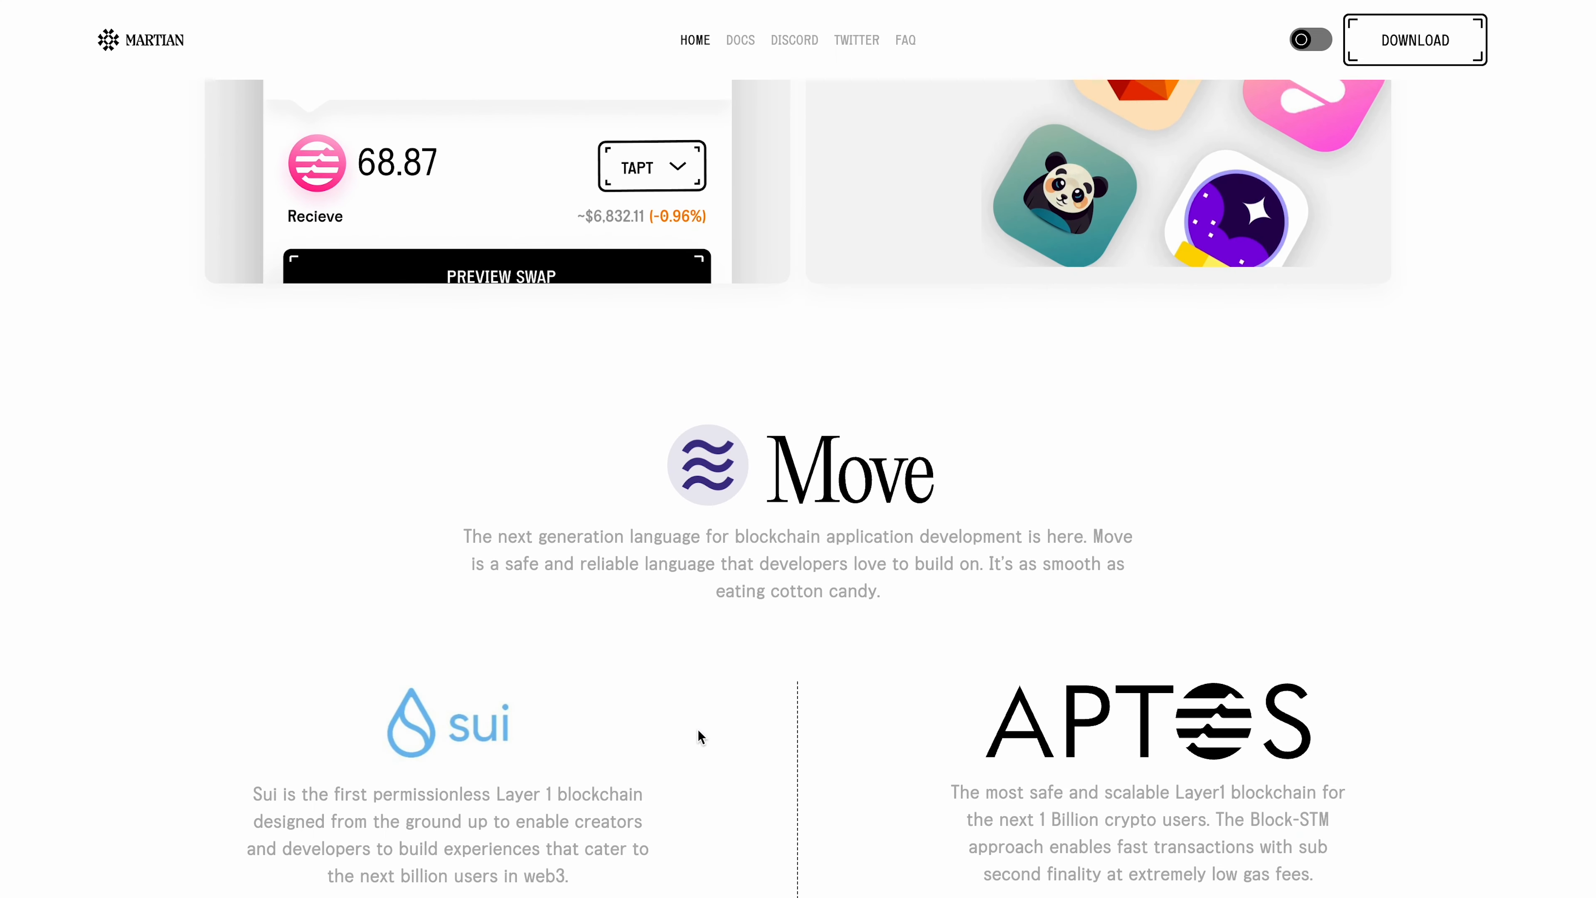
{"action": "scroll", "scroll_direction": "down", "scroll_amount": 3}
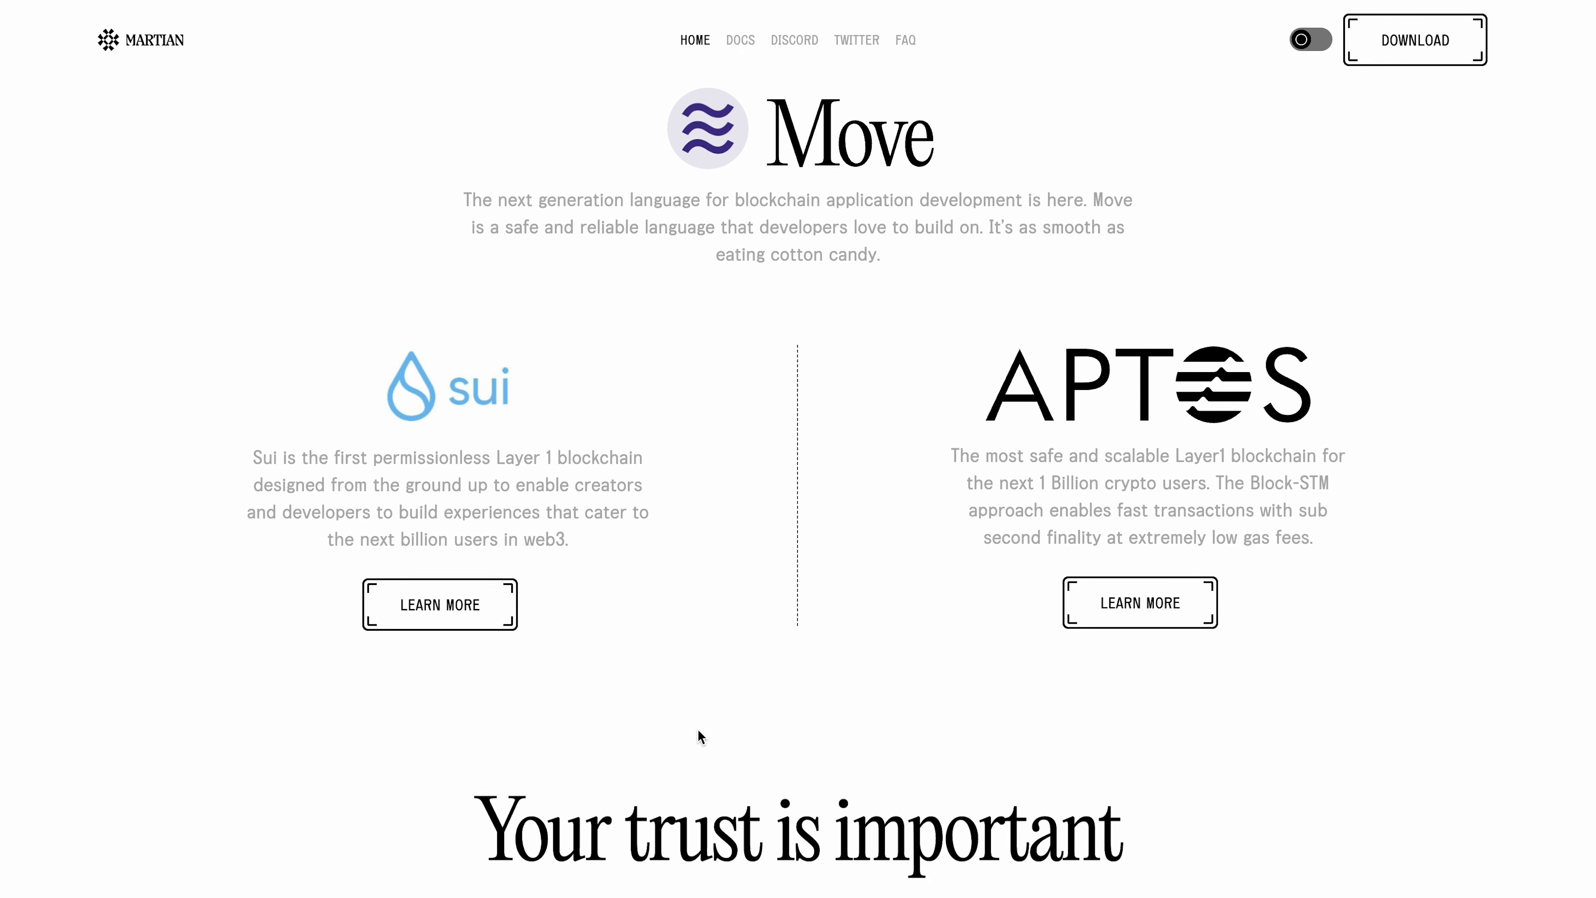
{"action": "scroll", "scroll_direction": "down", "scroll_amount": 3}
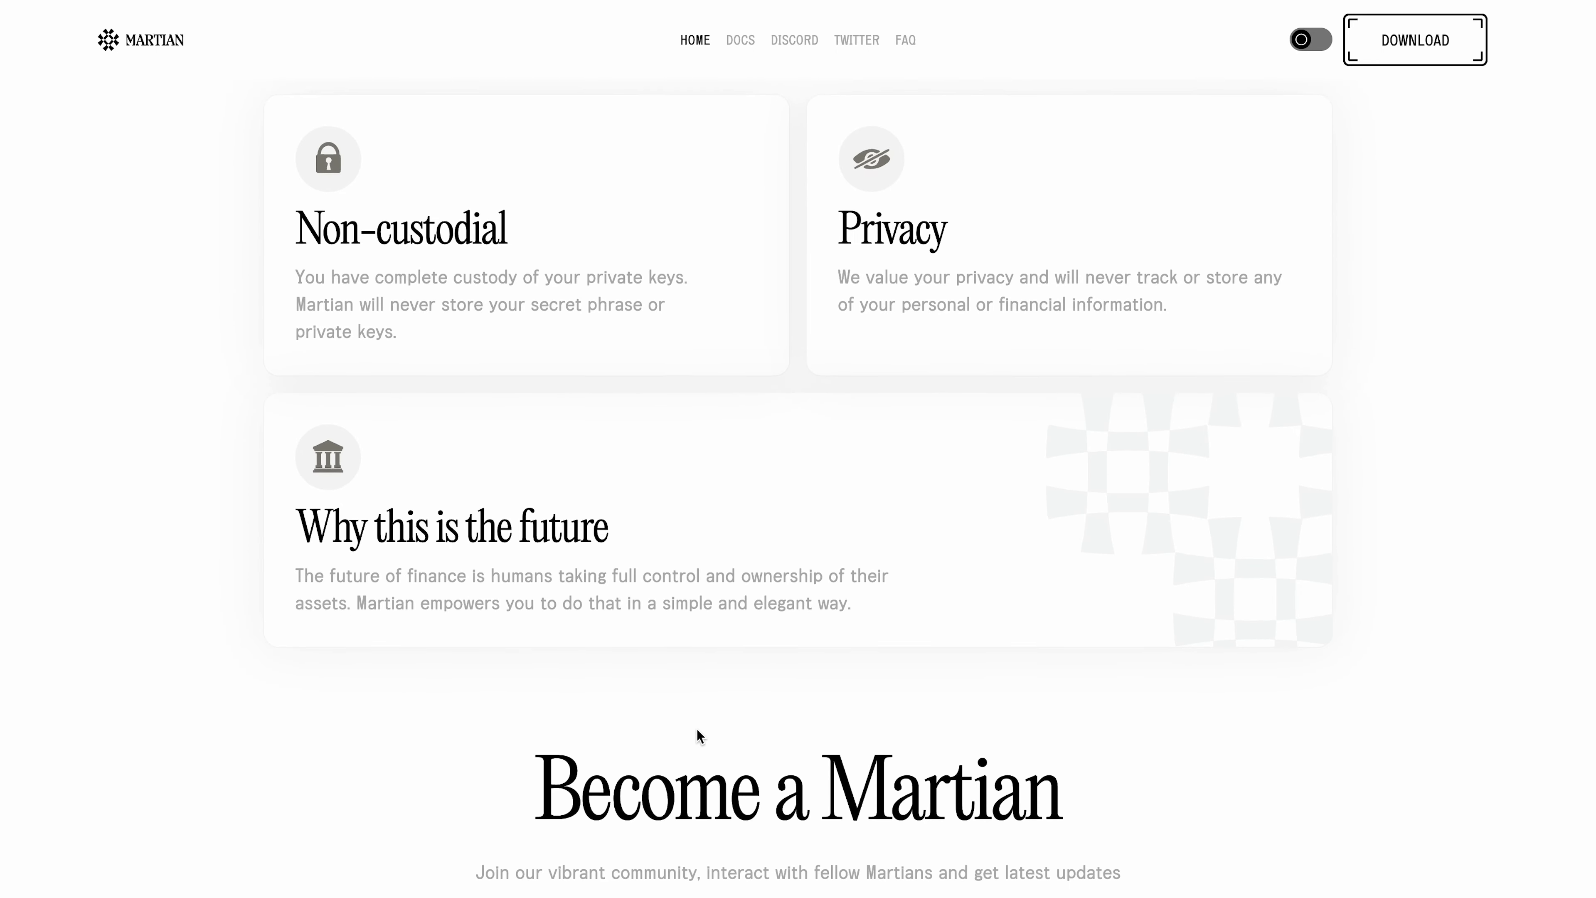
{"action": "scroll", "scroll_direction": "down", "scroll_amount": 3}
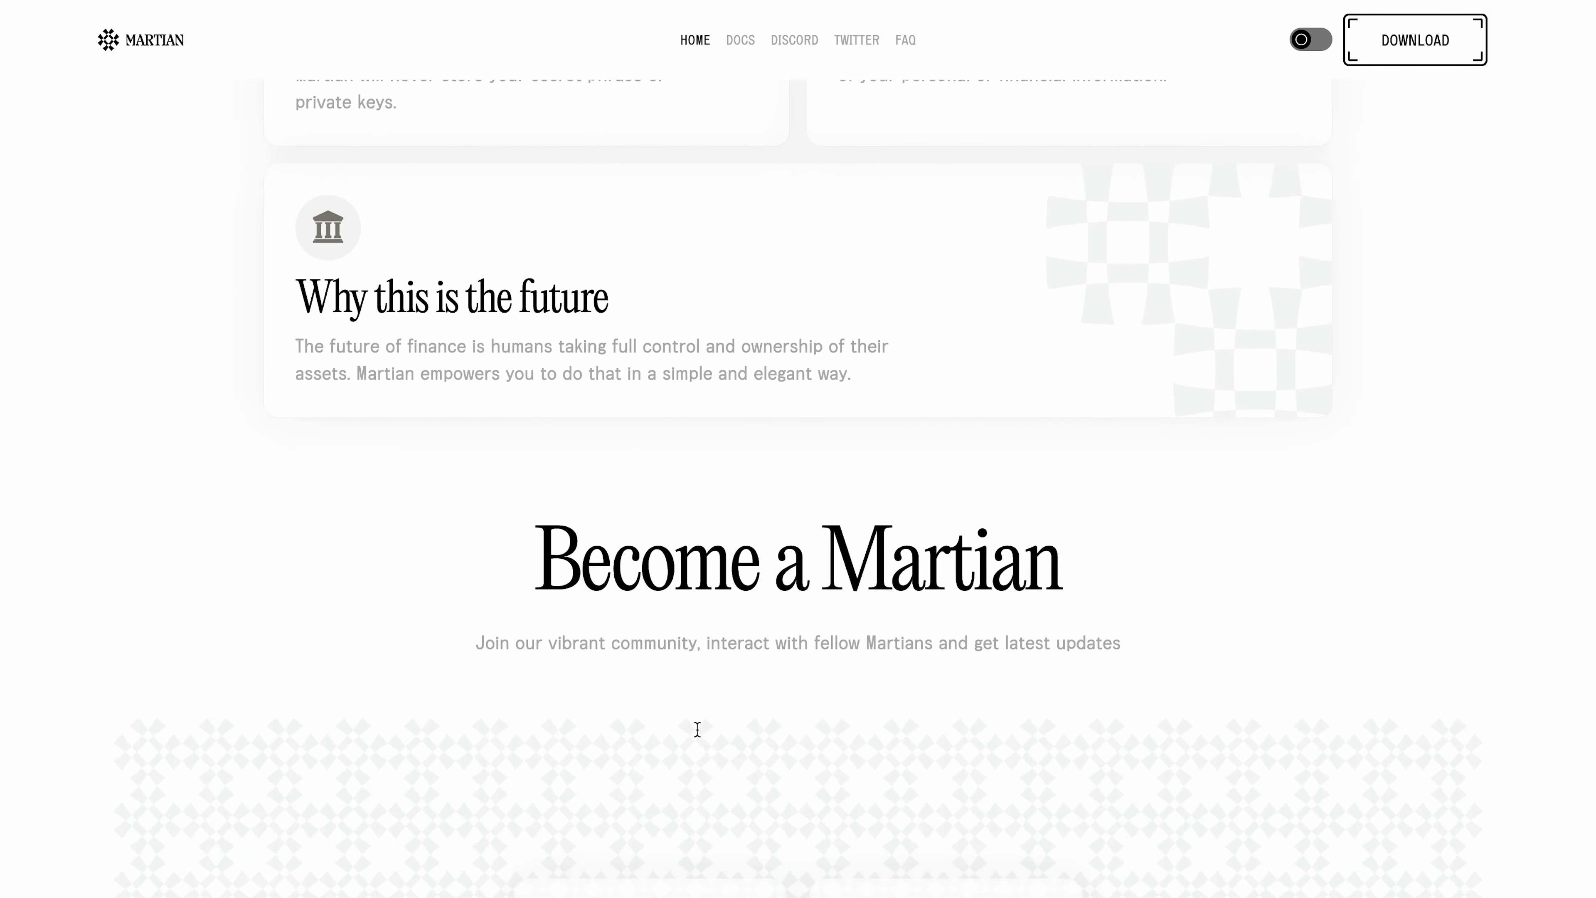
{"action": "scroll", "scroll_direction": "up", "scroll_amount": 3}
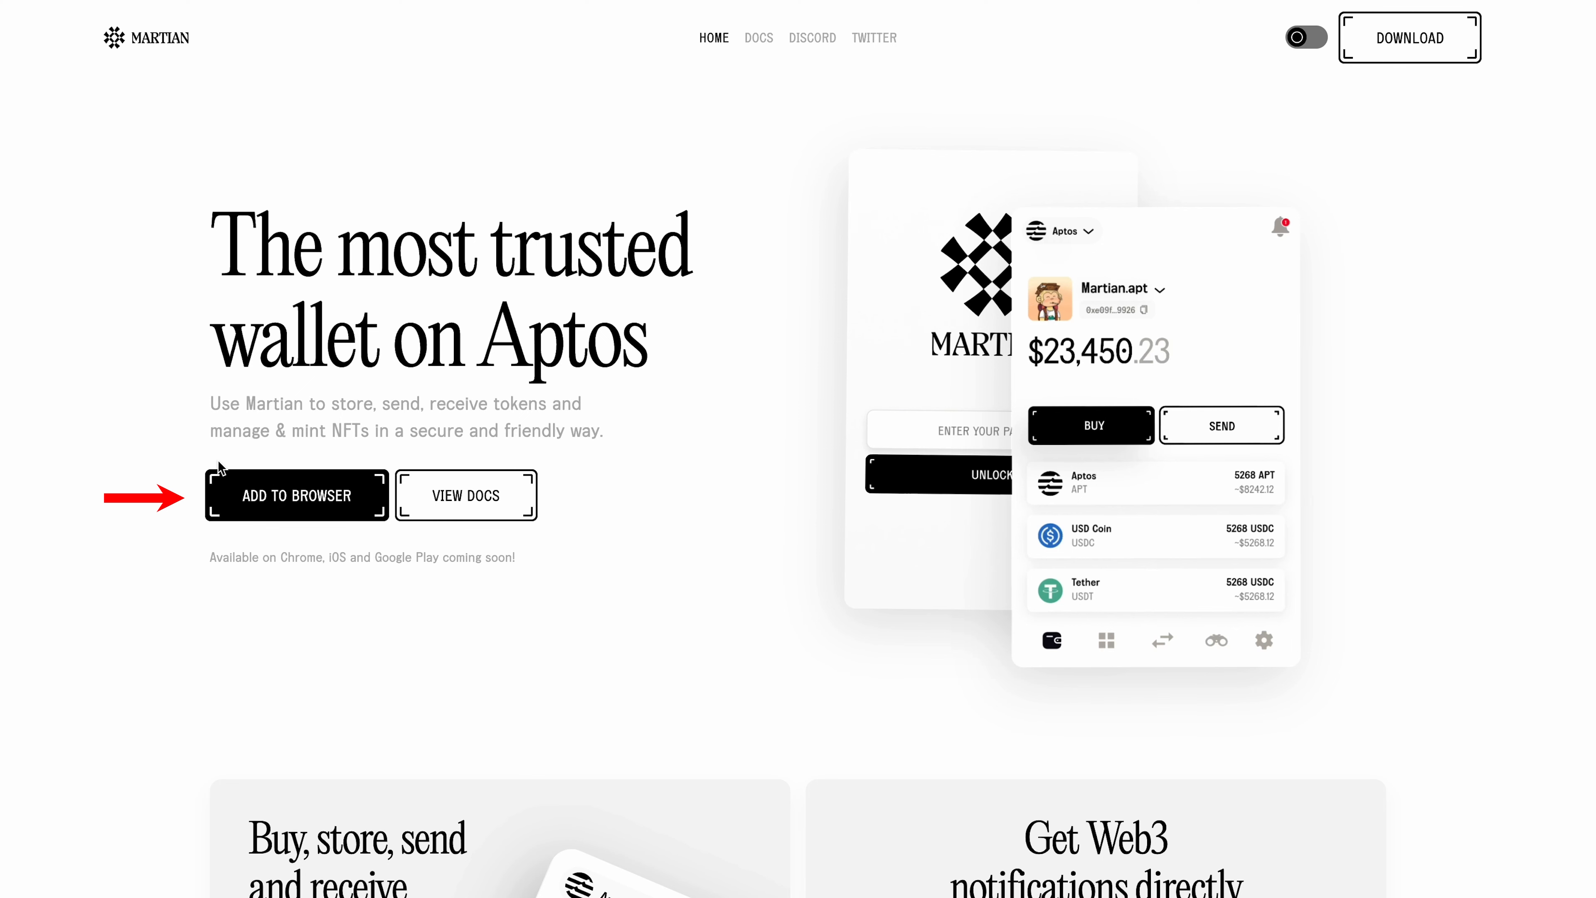
{"action": "left_click", "coordinate": [296, 495]}
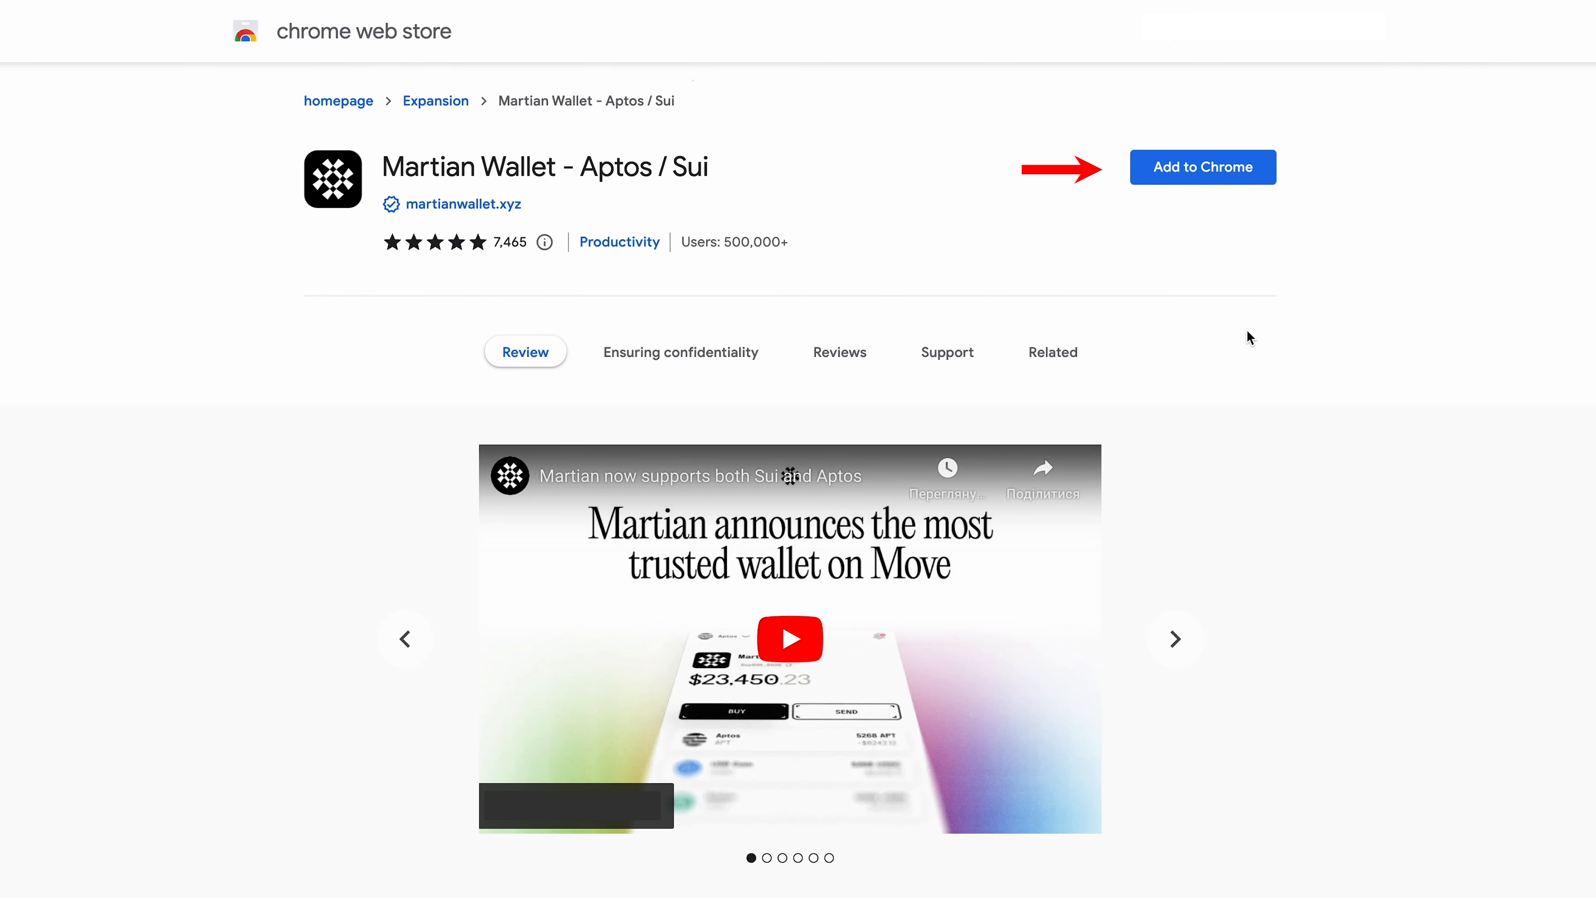
{"action": "mouse_move", "coordinate": [1232, 371]}
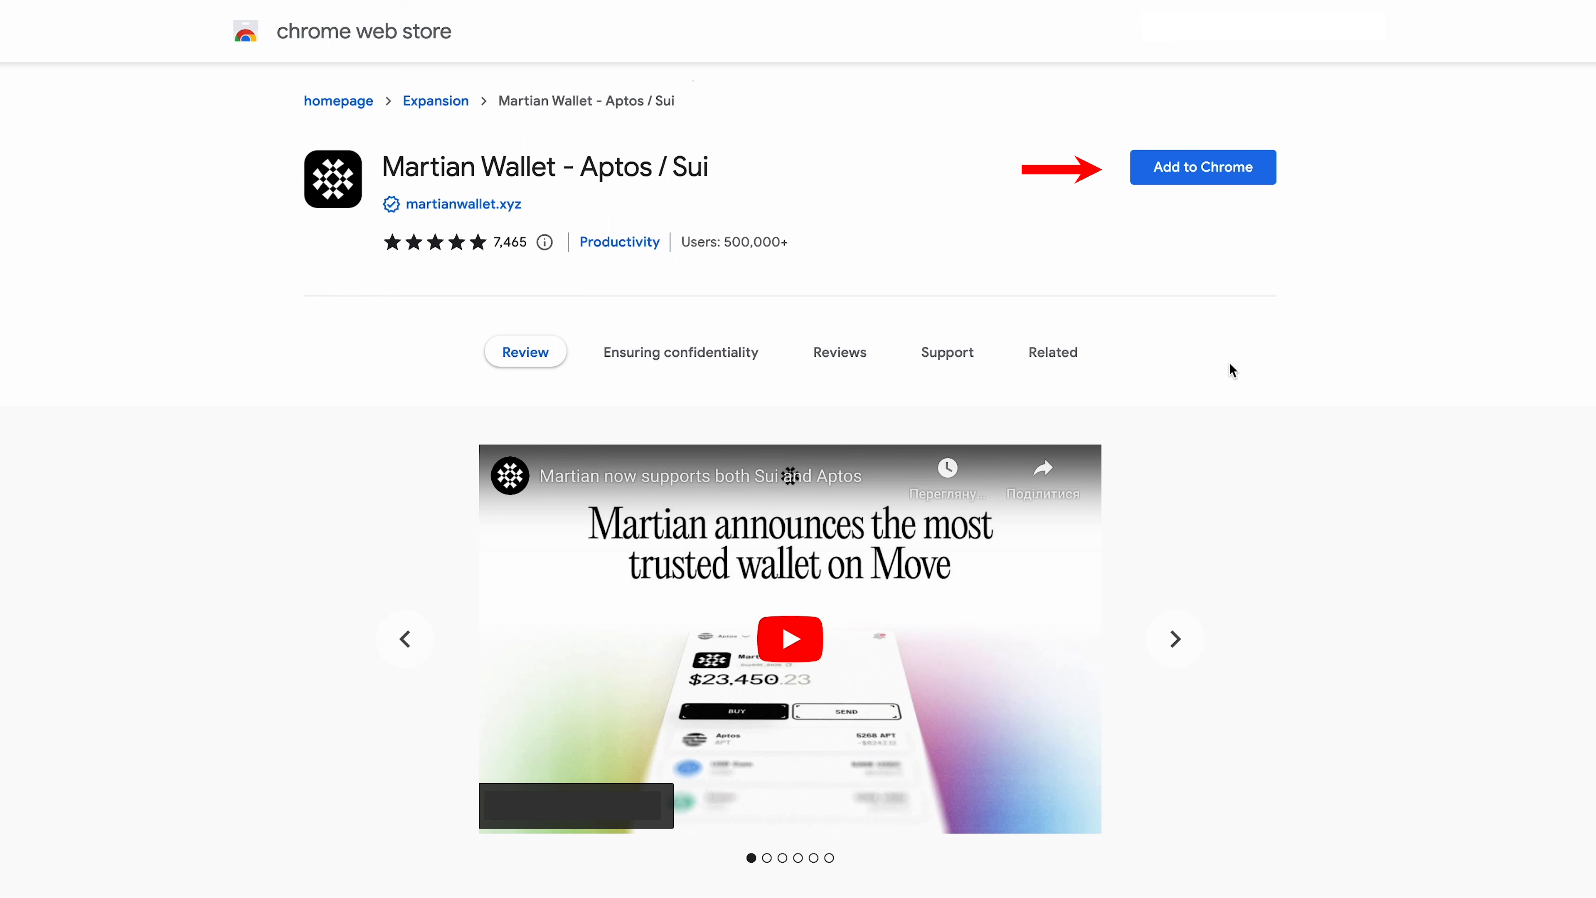
{"action": "mouse_move", "coordinate": [1216, 182]}
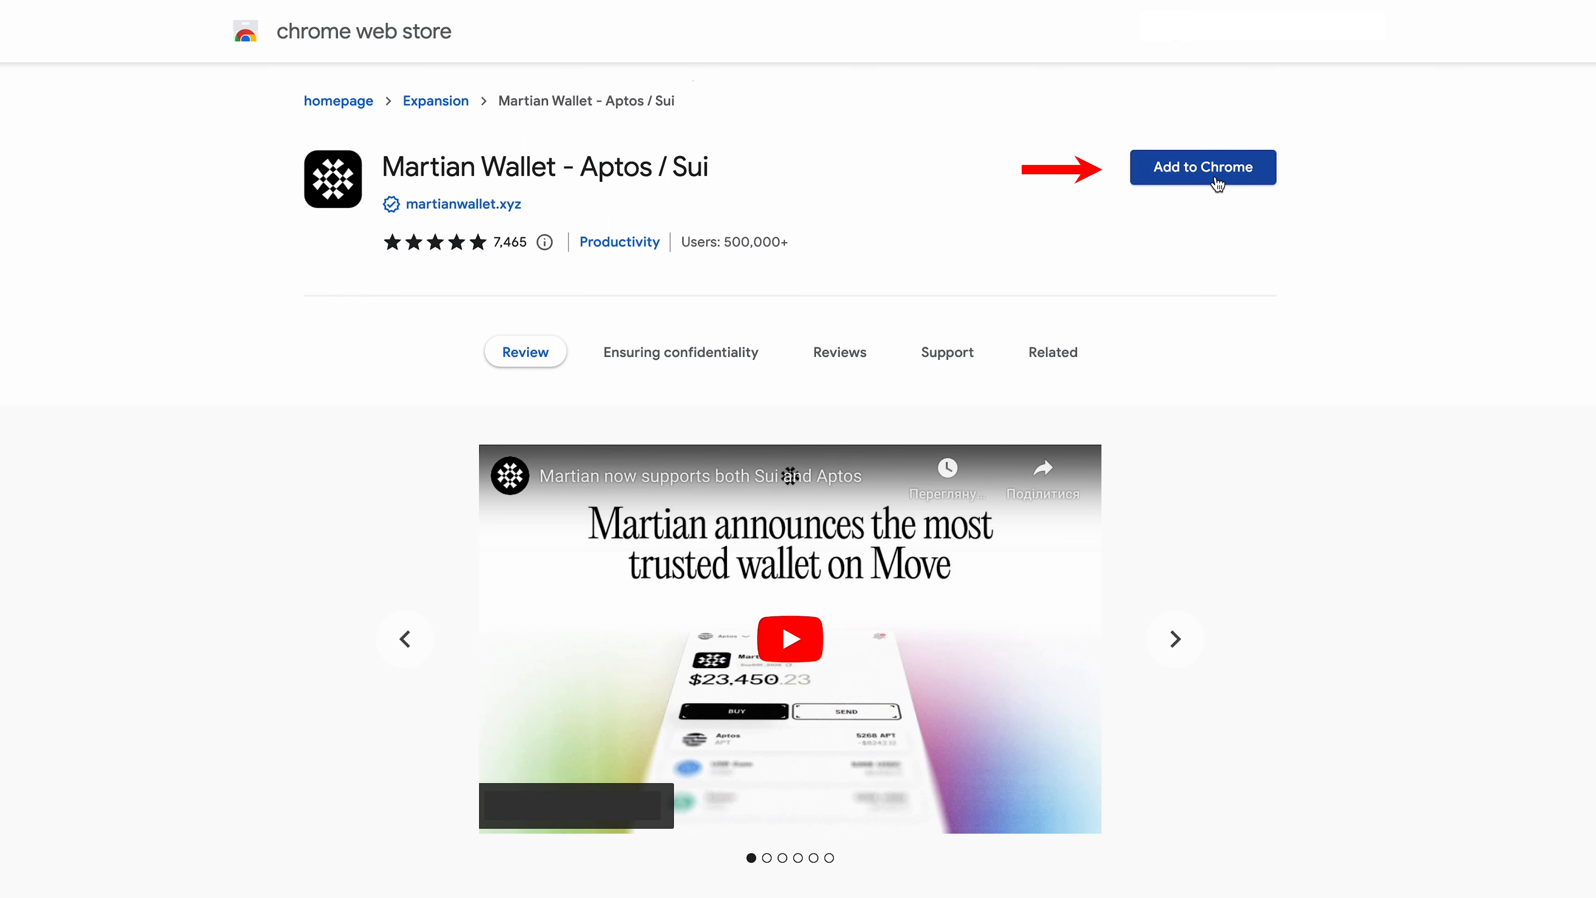
Add the Martian Wallet - Aptos / Sui extension to Chrome.
{"action": "left_click", "coordinate": [1203, 167]}
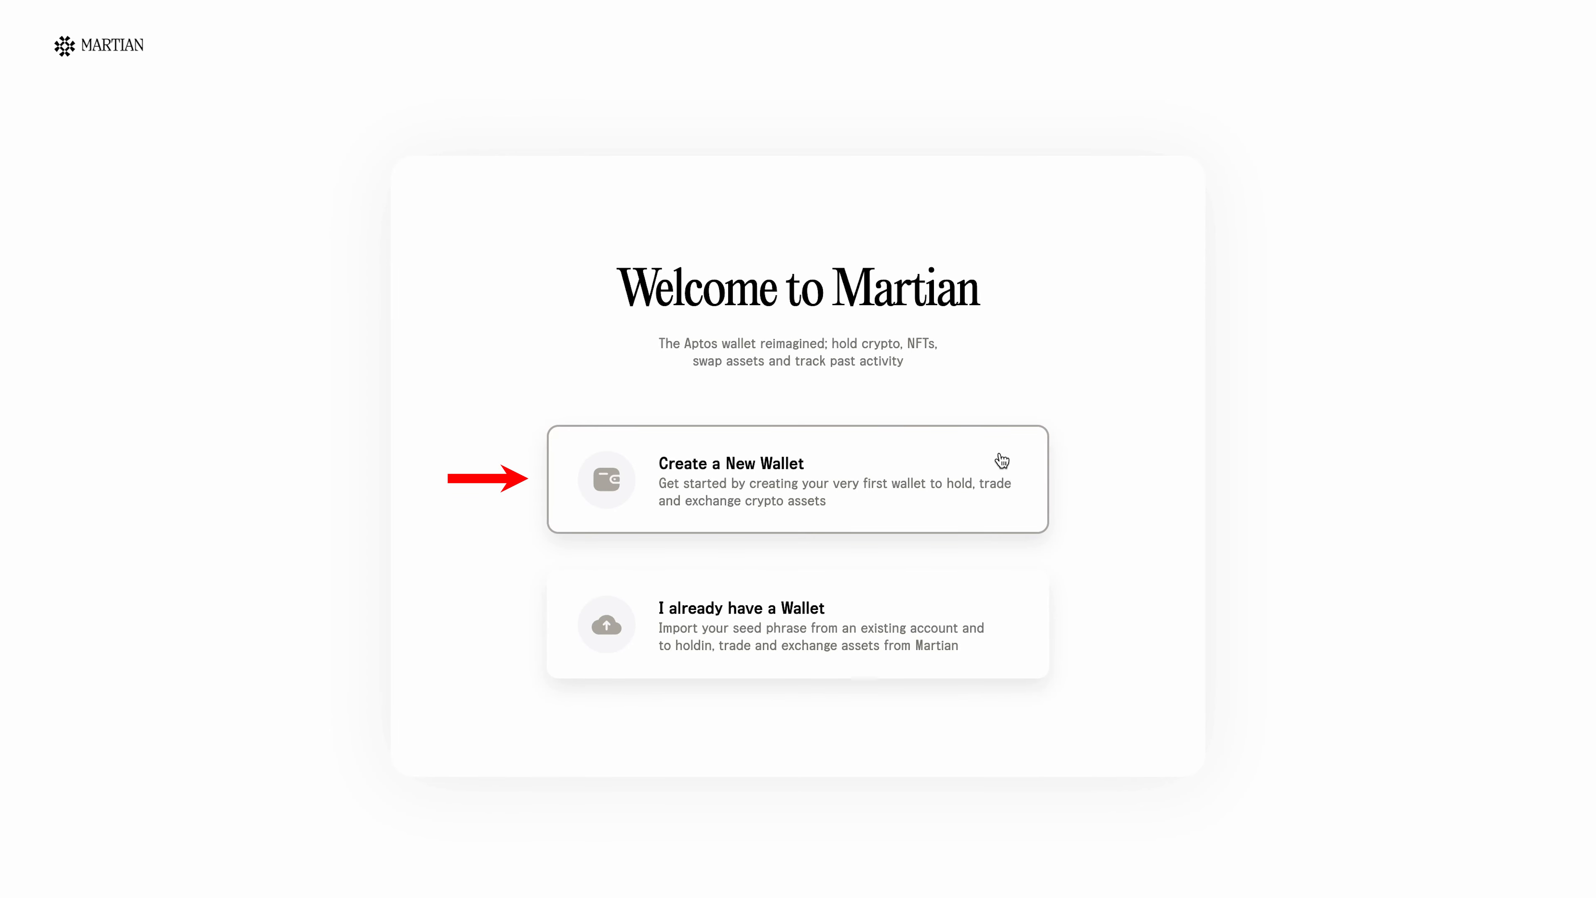
{"action": "left_click", "coordinate": [797, 479]}
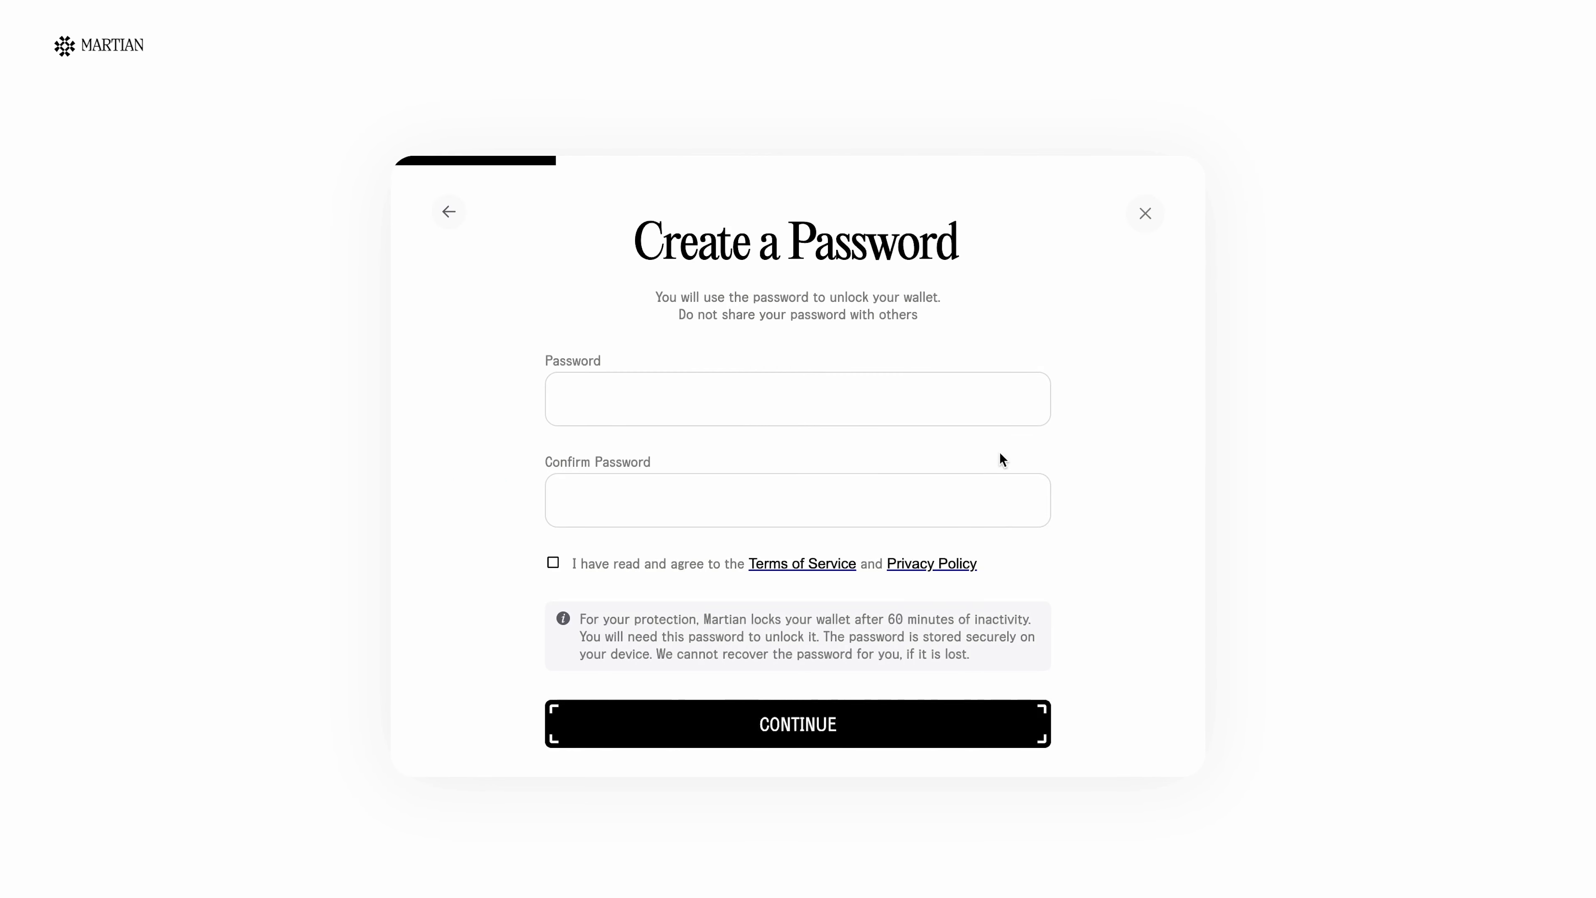
{"action": "left_click", "coordinate": [798, 399]}
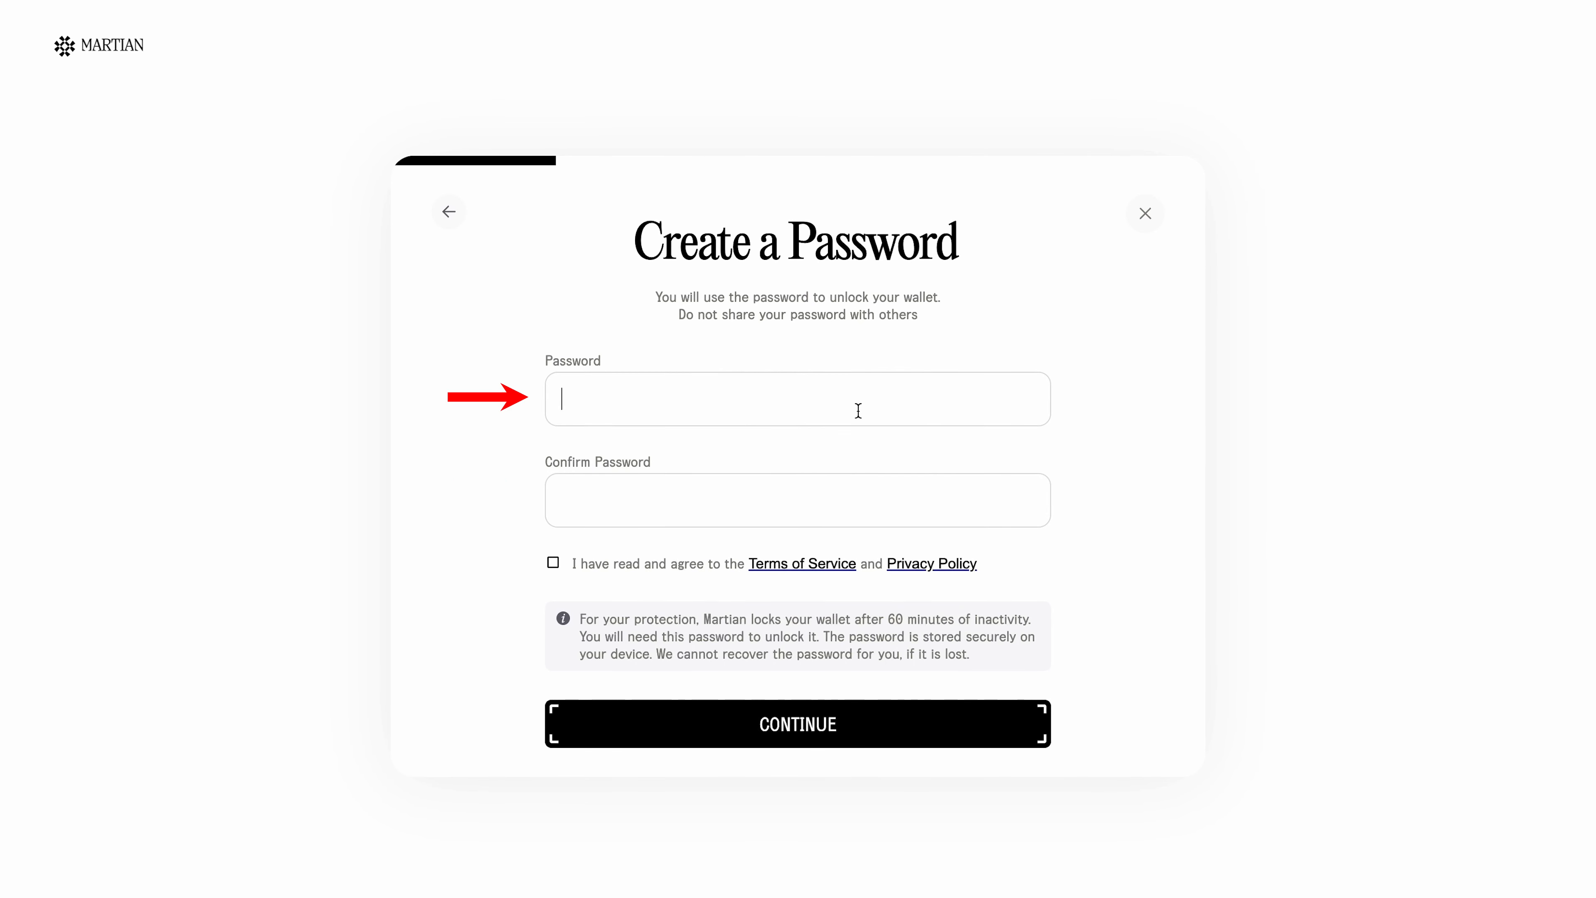
{"action": "type", "text": "password"}
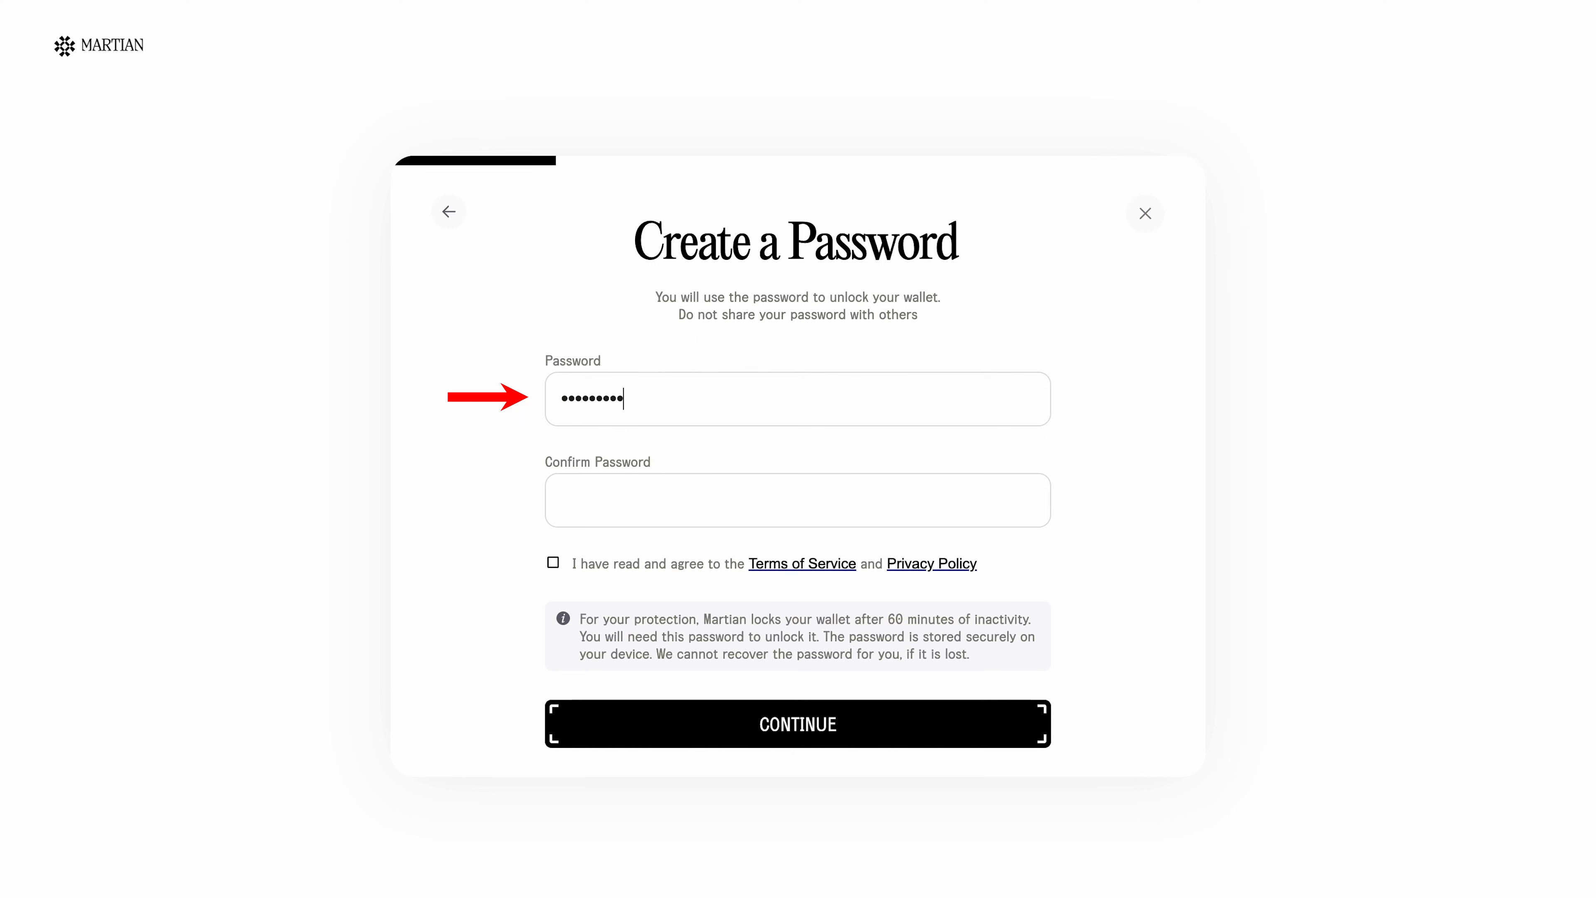
{"action": "left_click", "coordinate": [553, 563]}
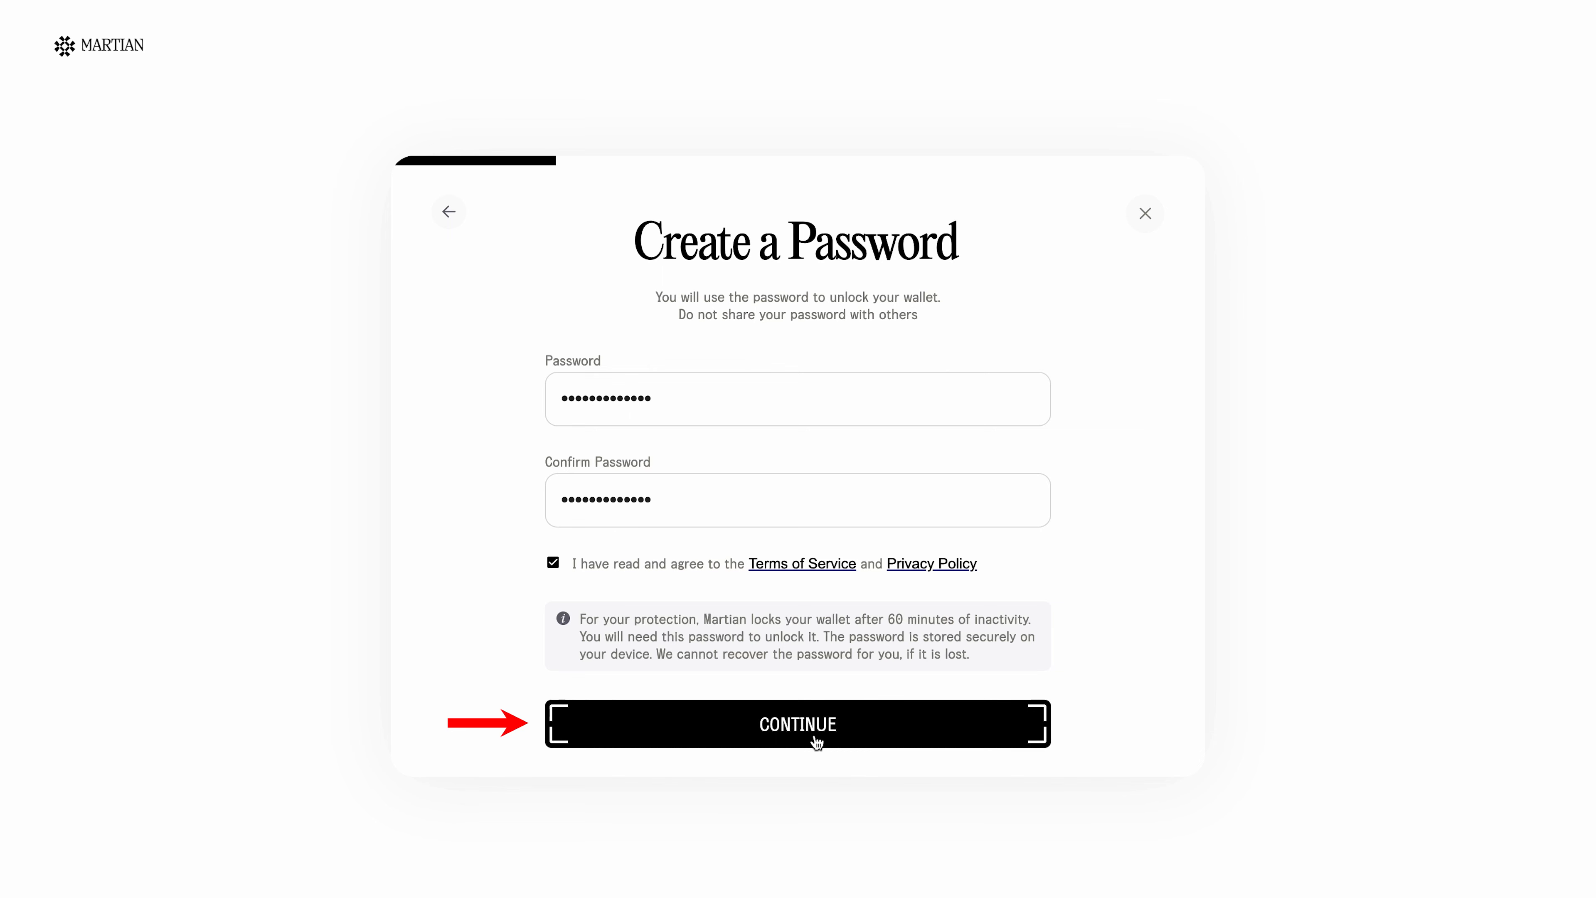
{"action": "left_click", "coordinate": [797, 724]}
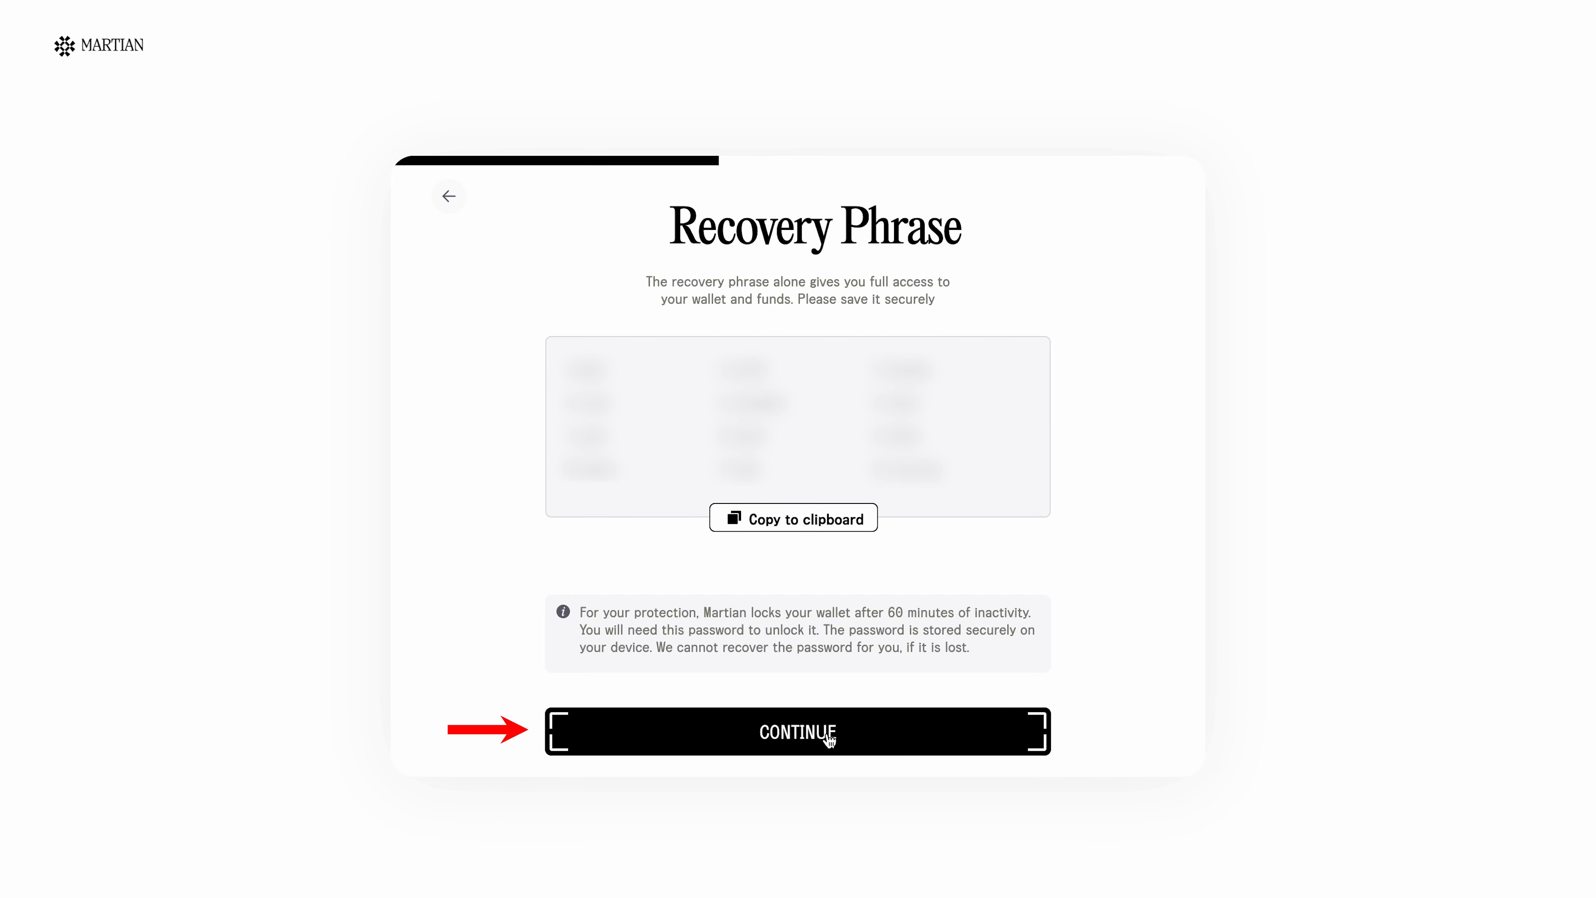
Continue past the recovery phrase, enable Martian notifications, and finish the keyboard shortcut screen.
{"action": "left_click", "coordinate": [797, 731]}
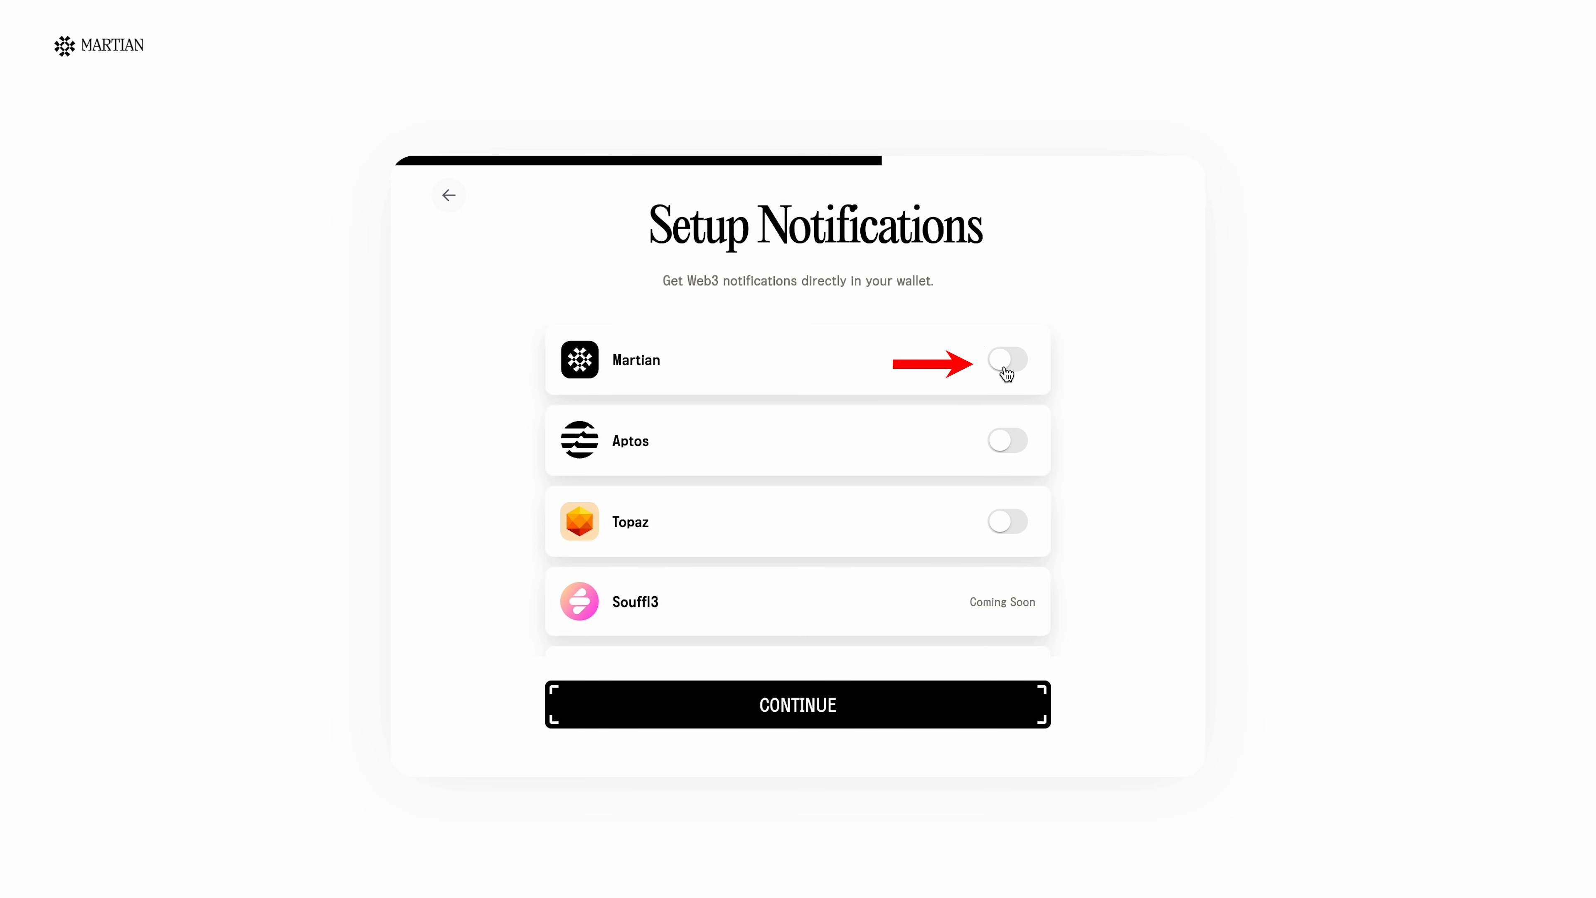
{"action": "left_click", "coordinate": [1007, 359]}
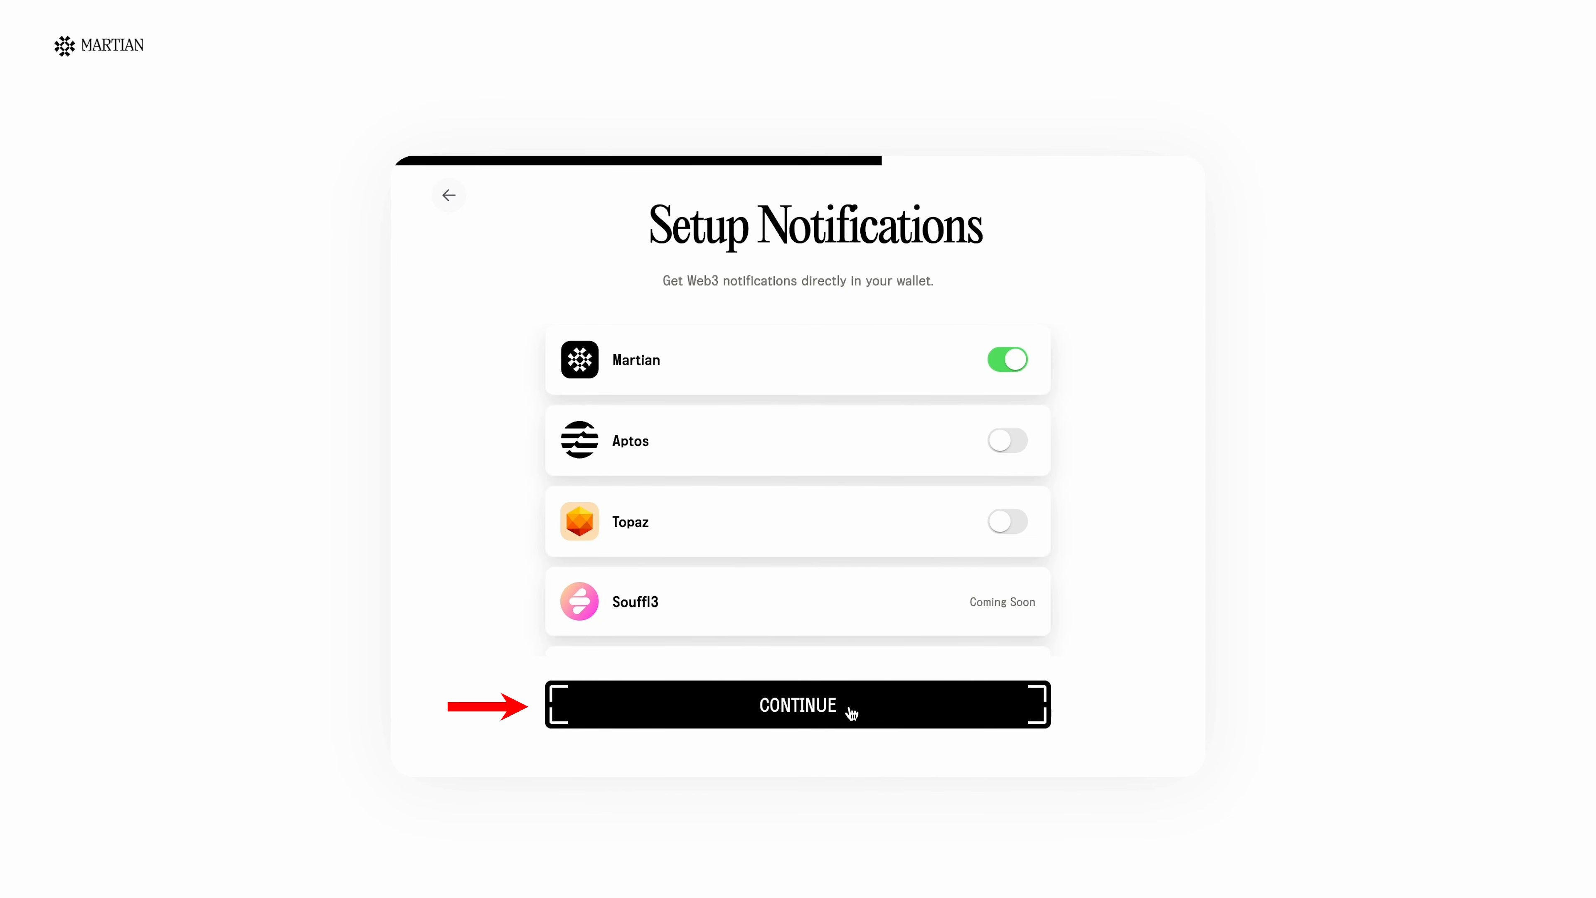
{"action": "left_click", "coordinate": [797, 704]}
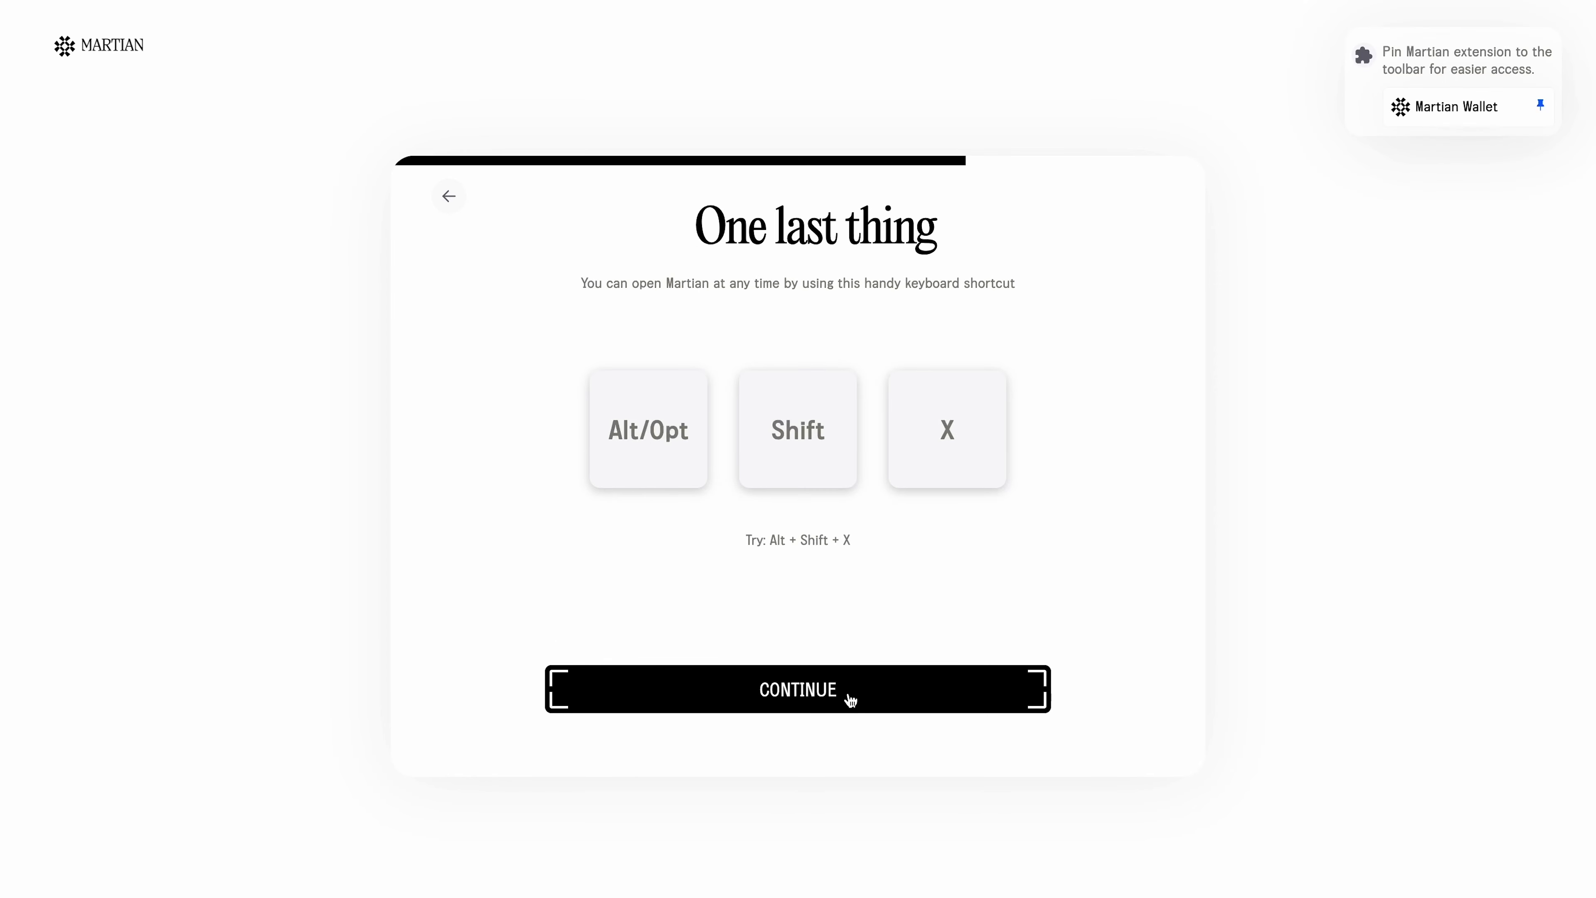
{"action": "left_click", "coordinate": [798, 689]}
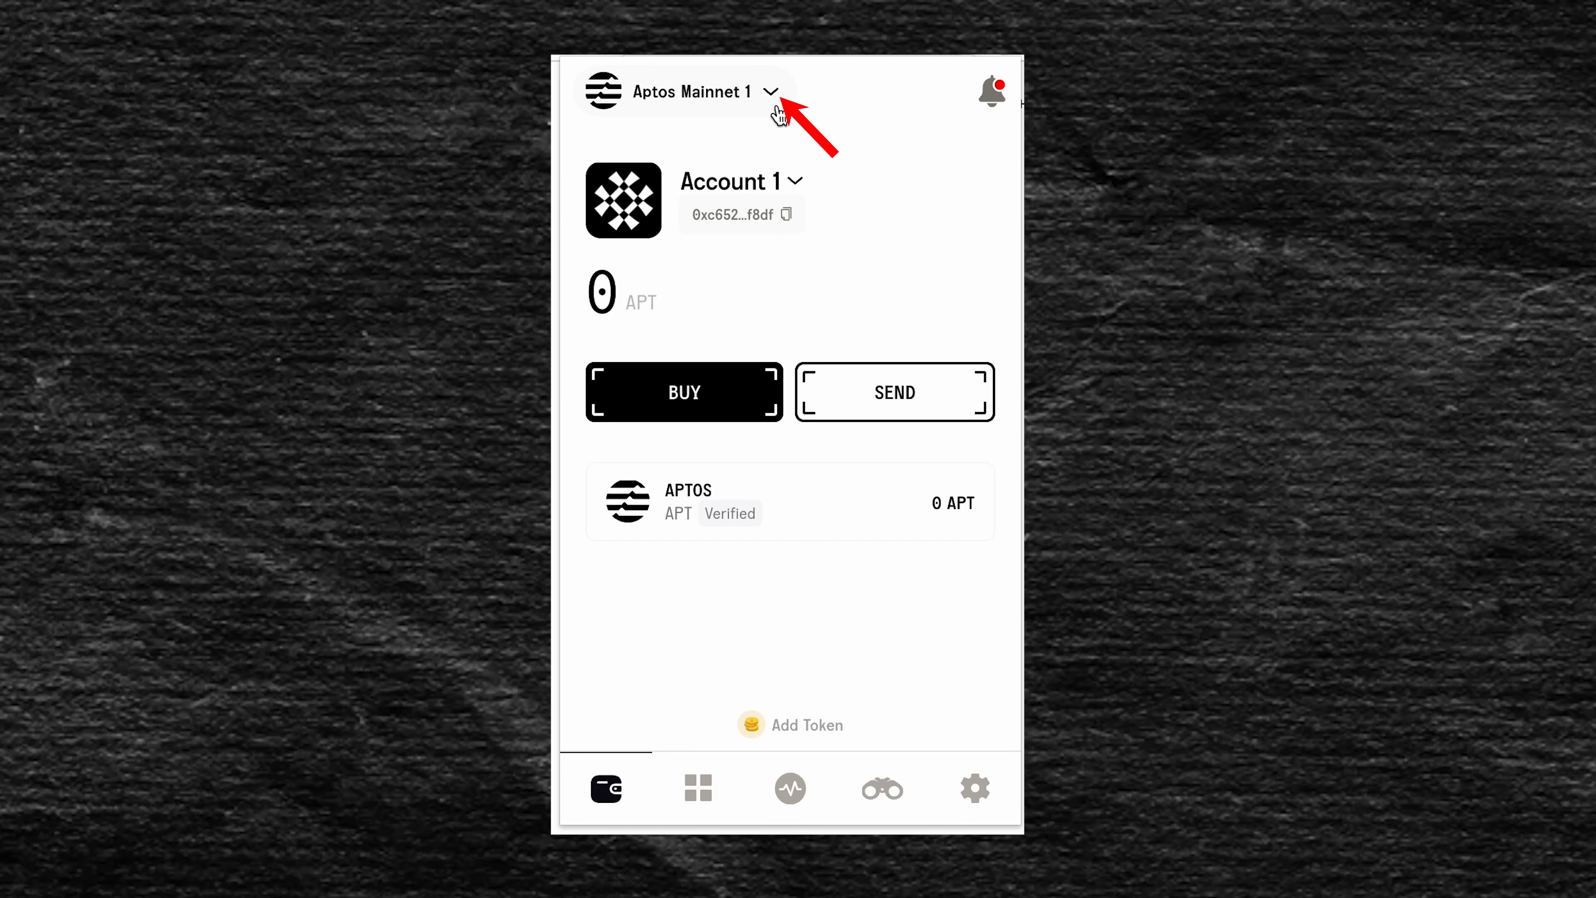
{"action": "left_click", "coordinate": [683, 90]}
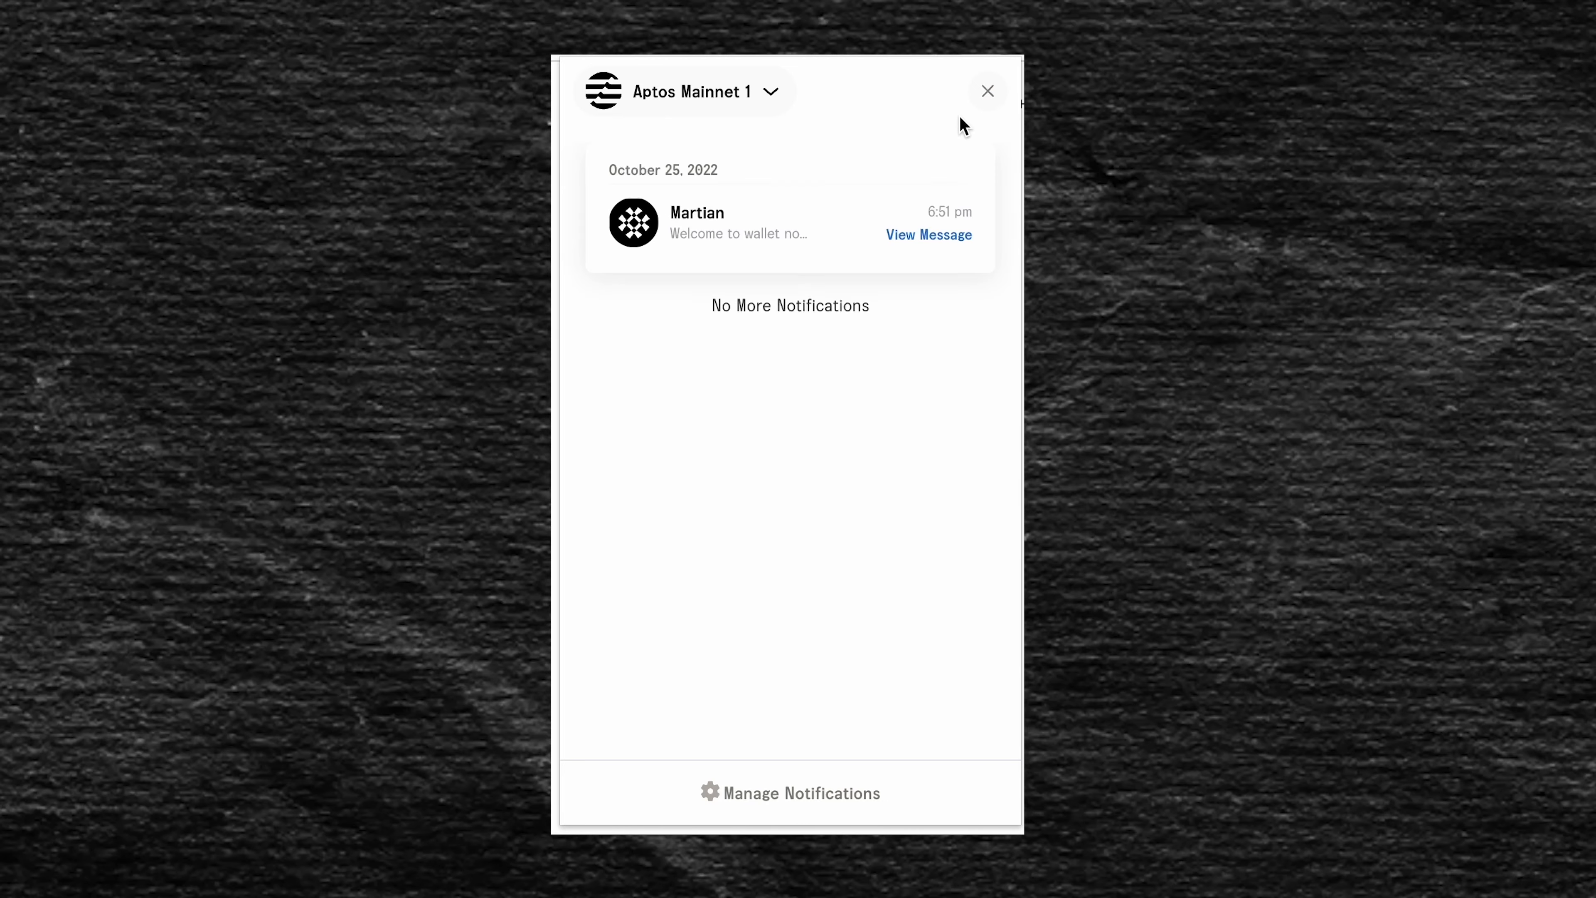
{"action": "left_click", "coordinate": [987, 91]}
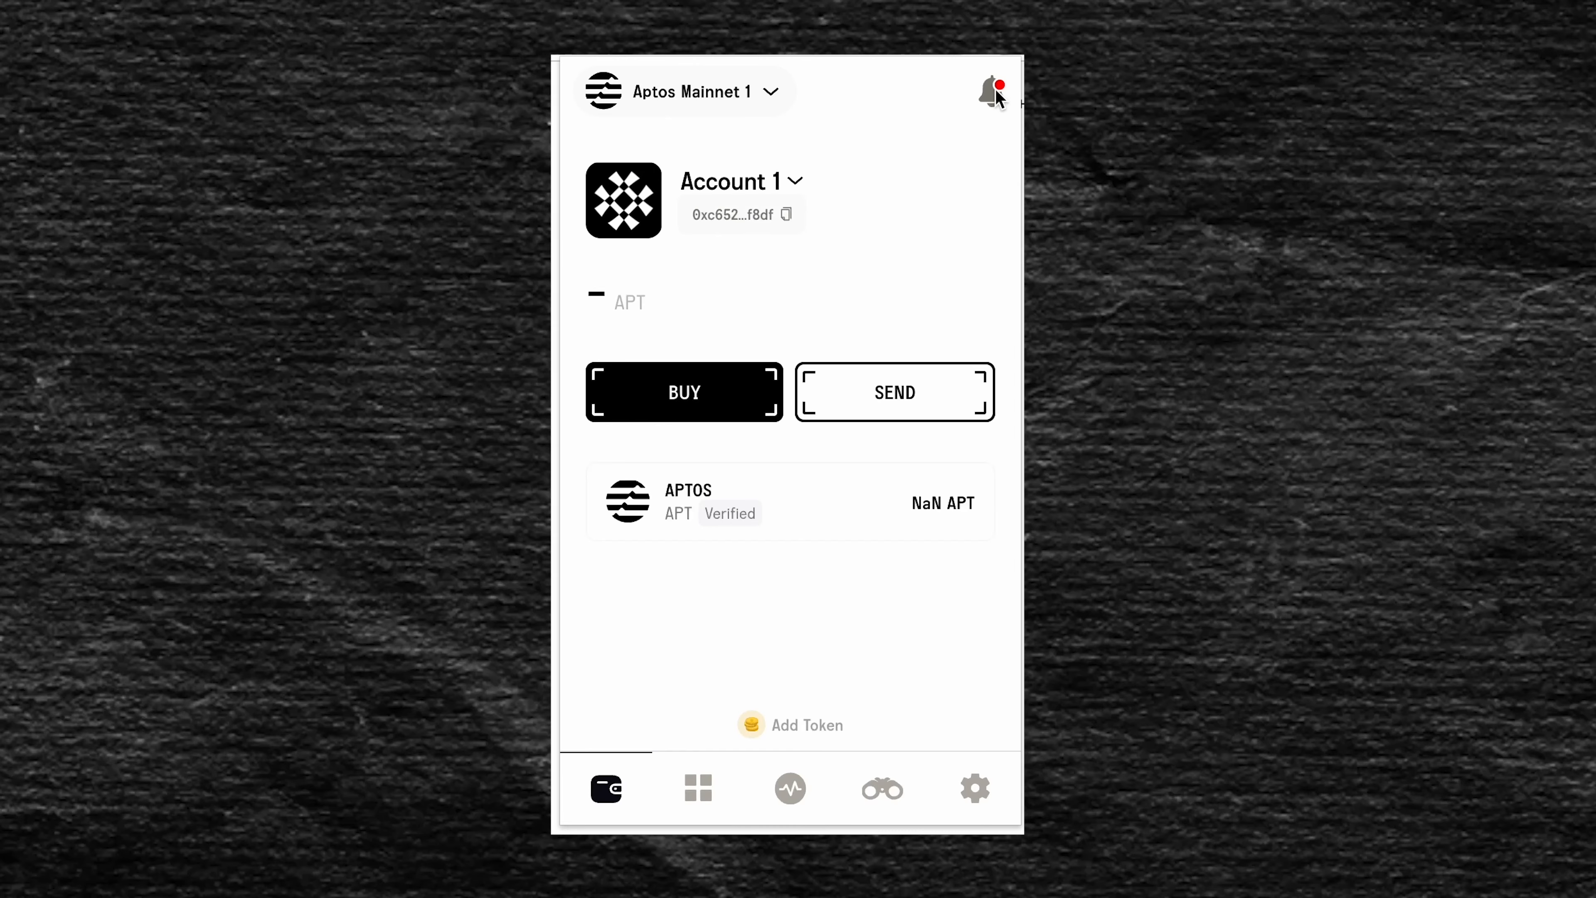
{"action": "left_click", "coordinate": [786, 213]}
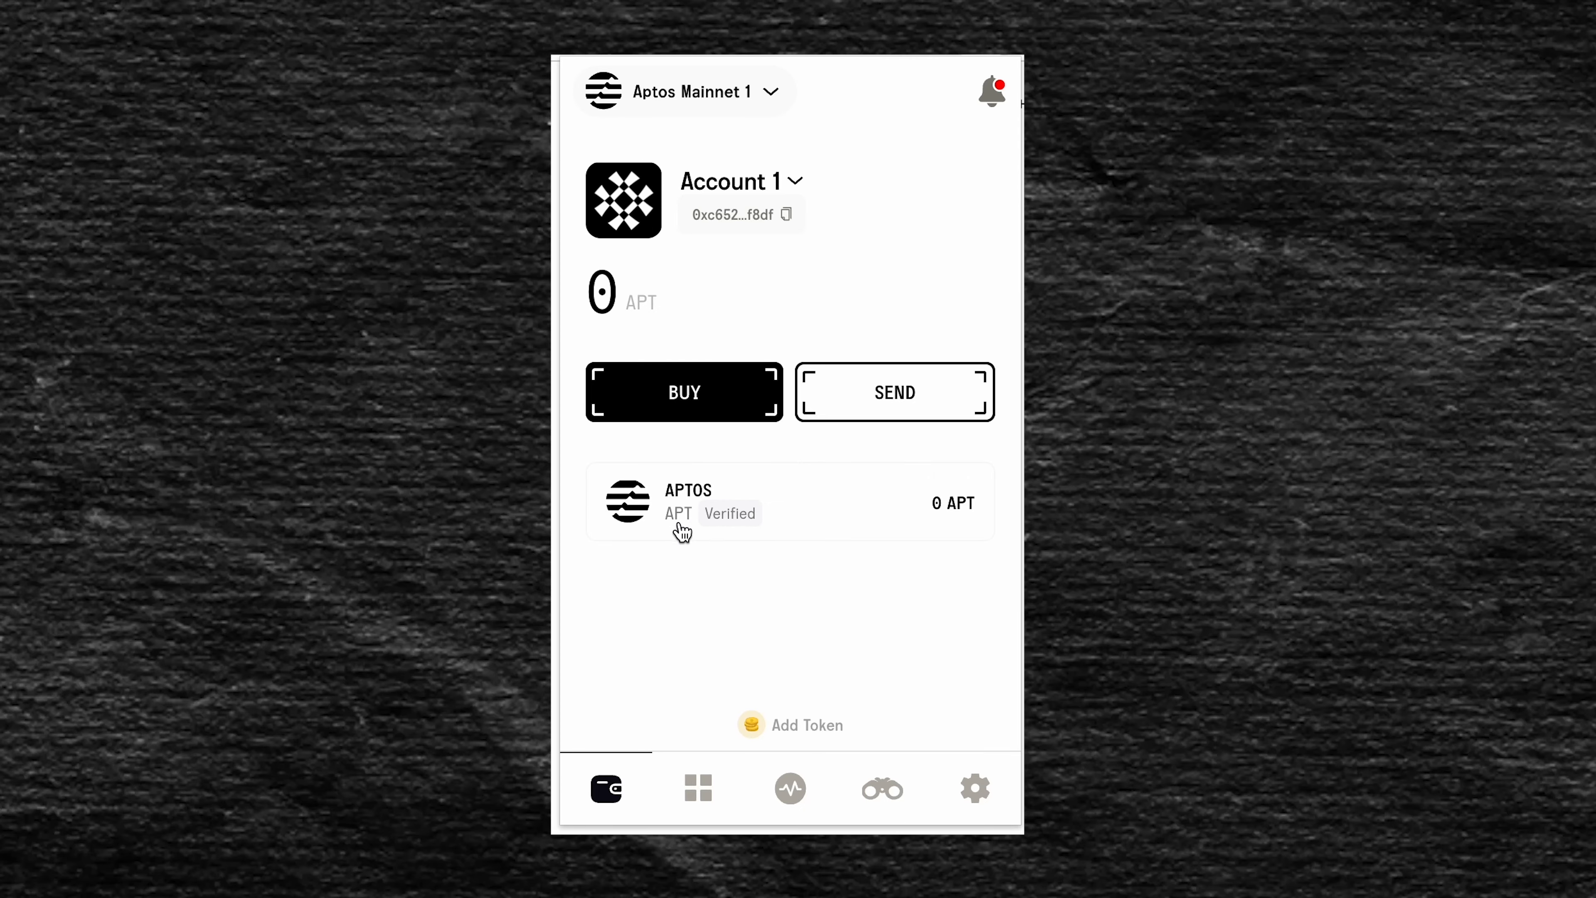
{"action": "mouse_move", "coordinate": [771, 703]}
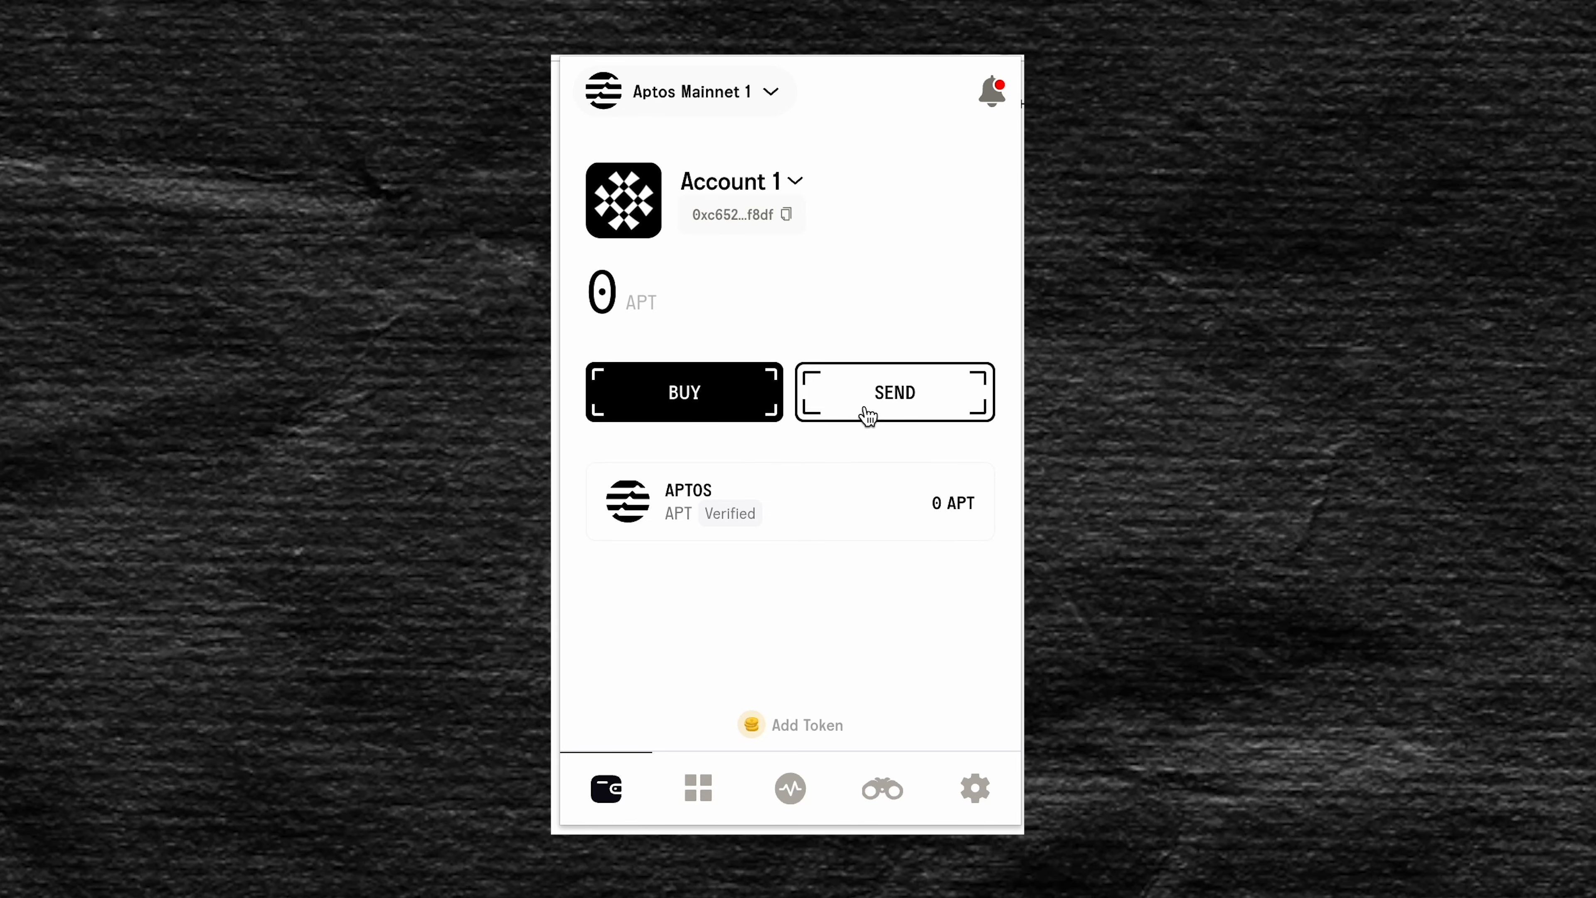
{"action": "mouse_move", "coordinate": [825, 681]}
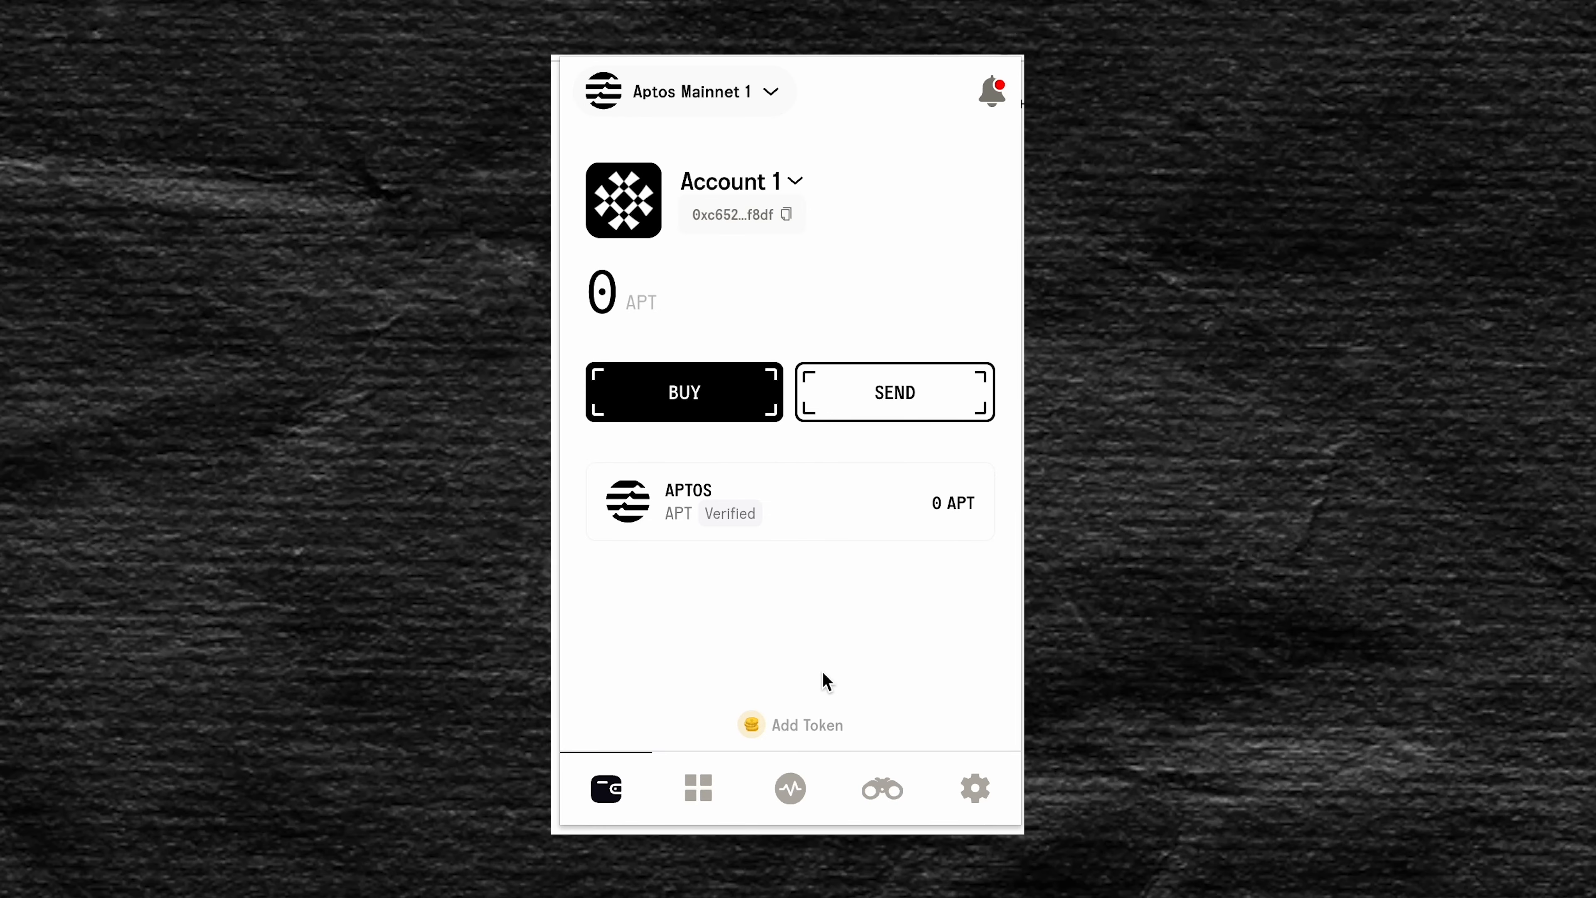
{"action": "left_click", "coordinate": [790, 725]}
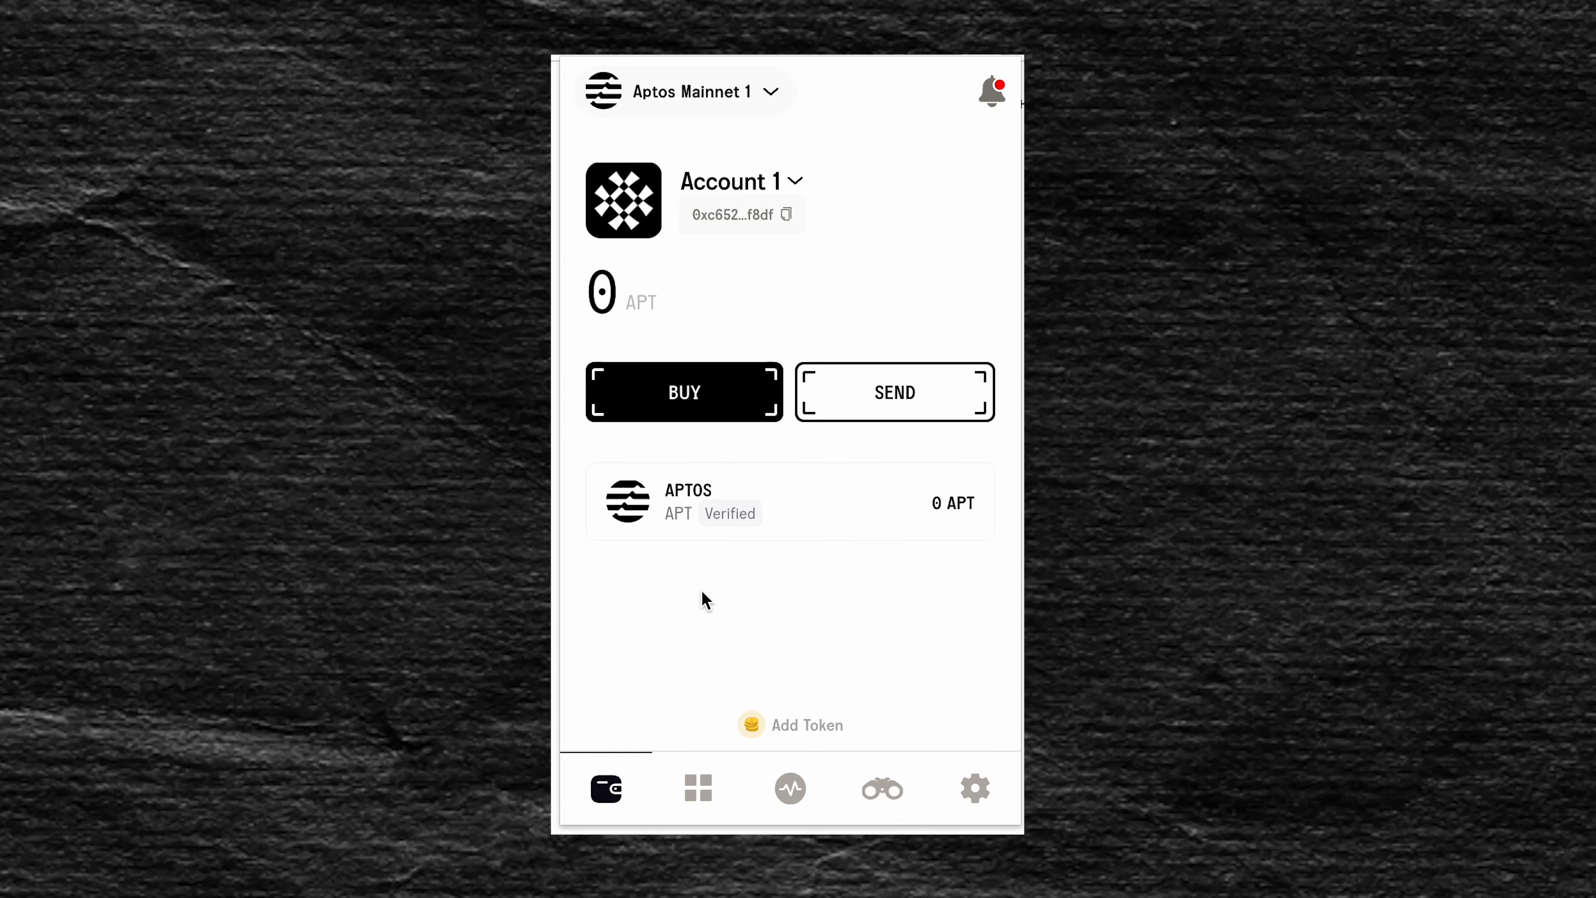
Visit the NFT and Activity sections, then the Browse Apps catalogue of Aptos dApps.
{"action": "left_click", "coordinate": [698, 788]}
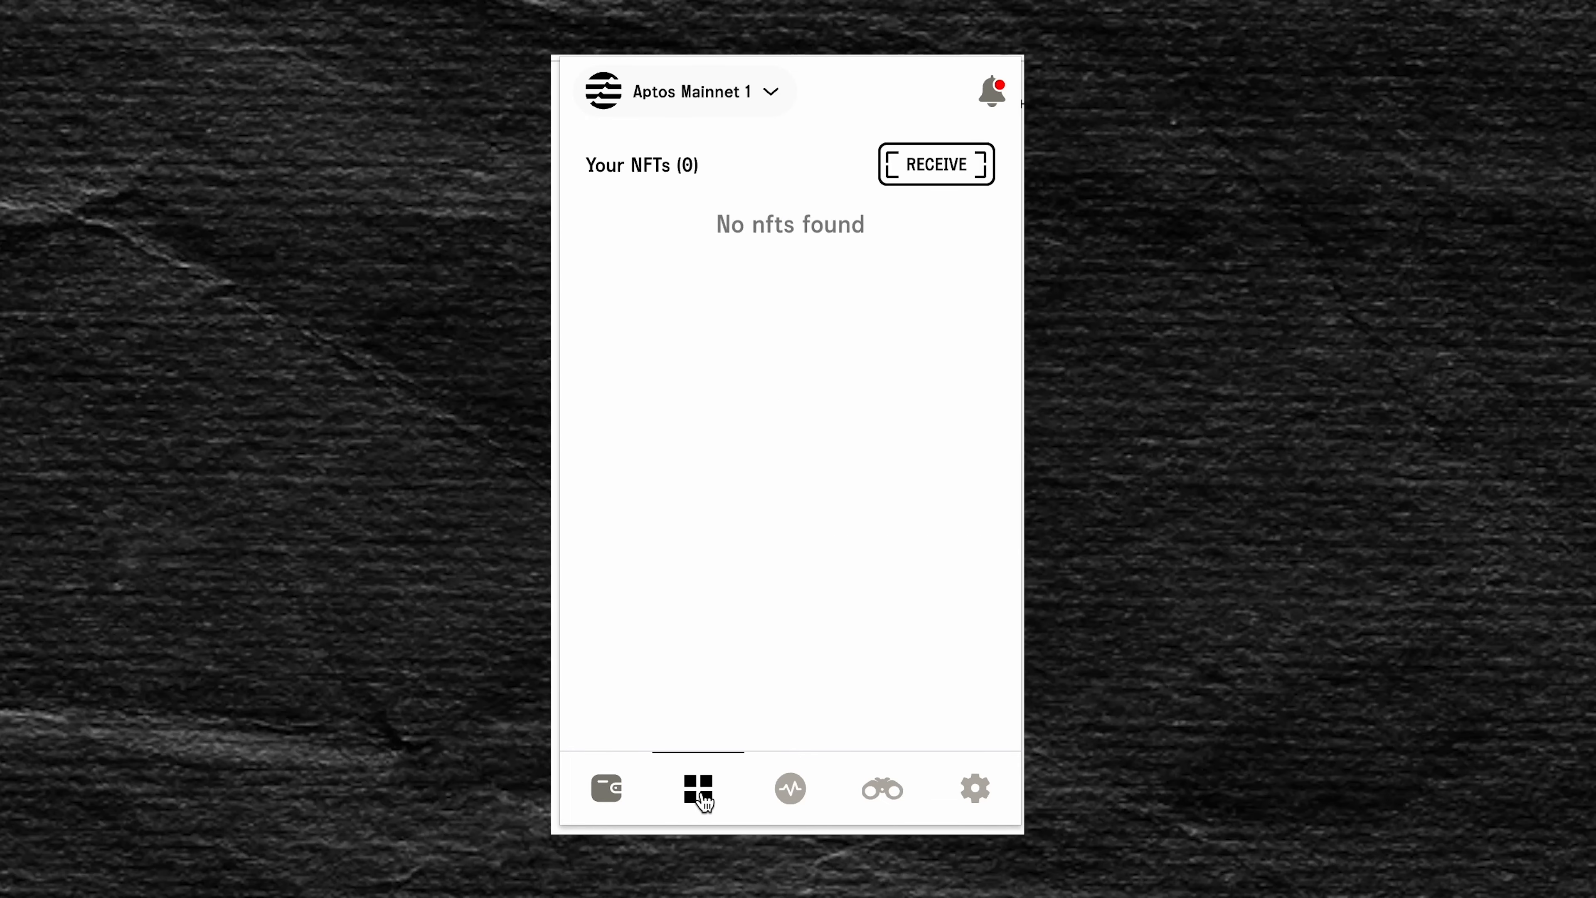
{"action": "mouse_move", "coordinate": [708, 525]}
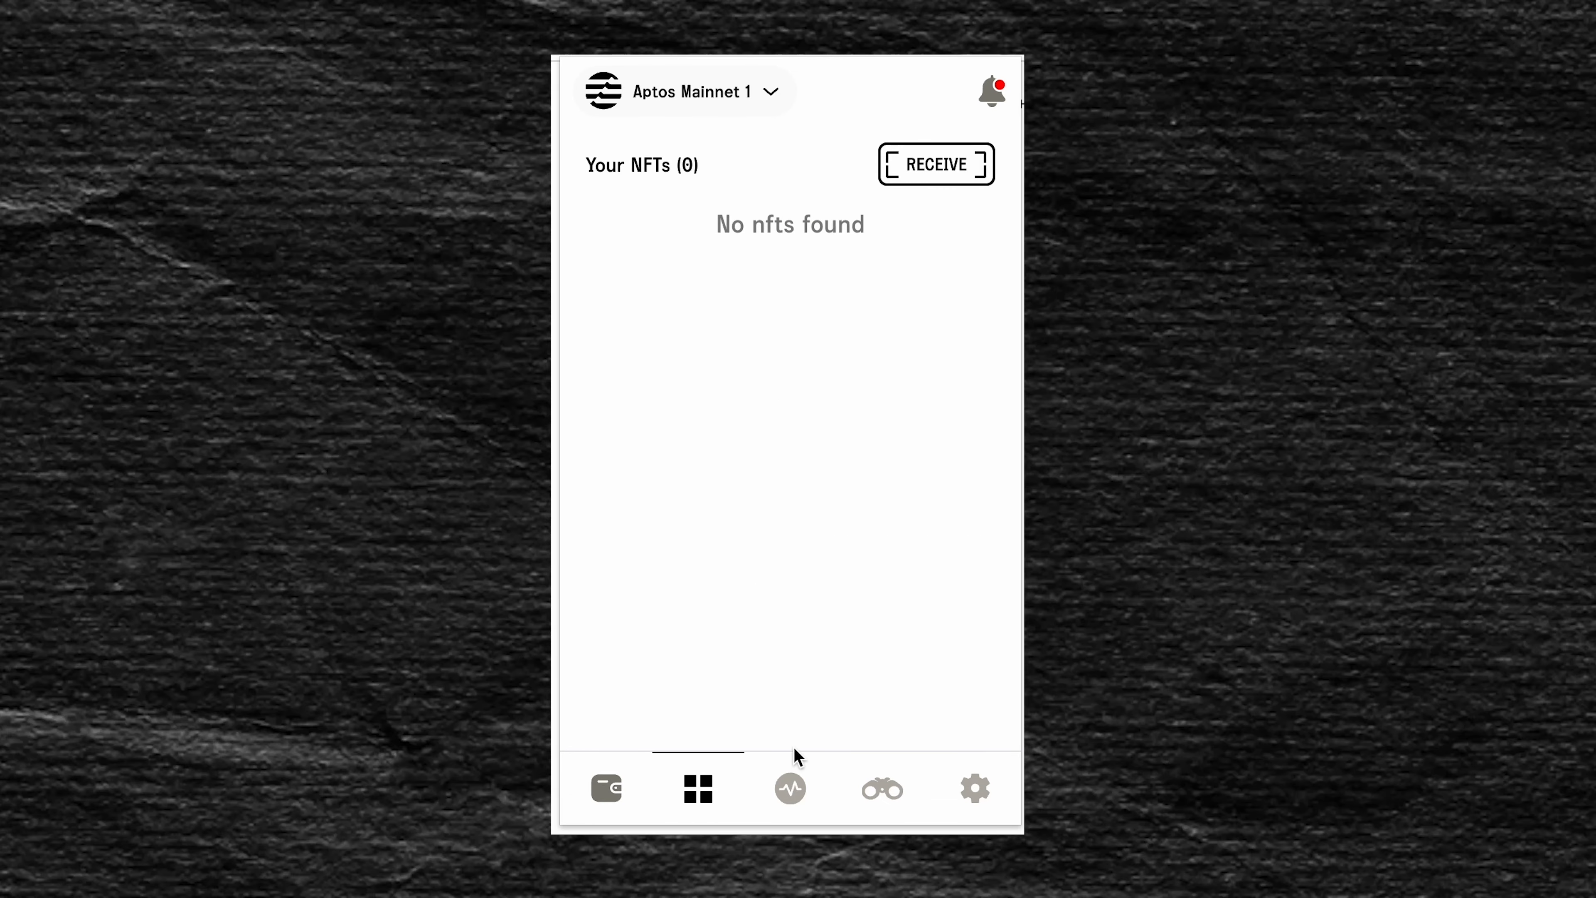
{"action": "left_click", "coordinate": [790, 789]}
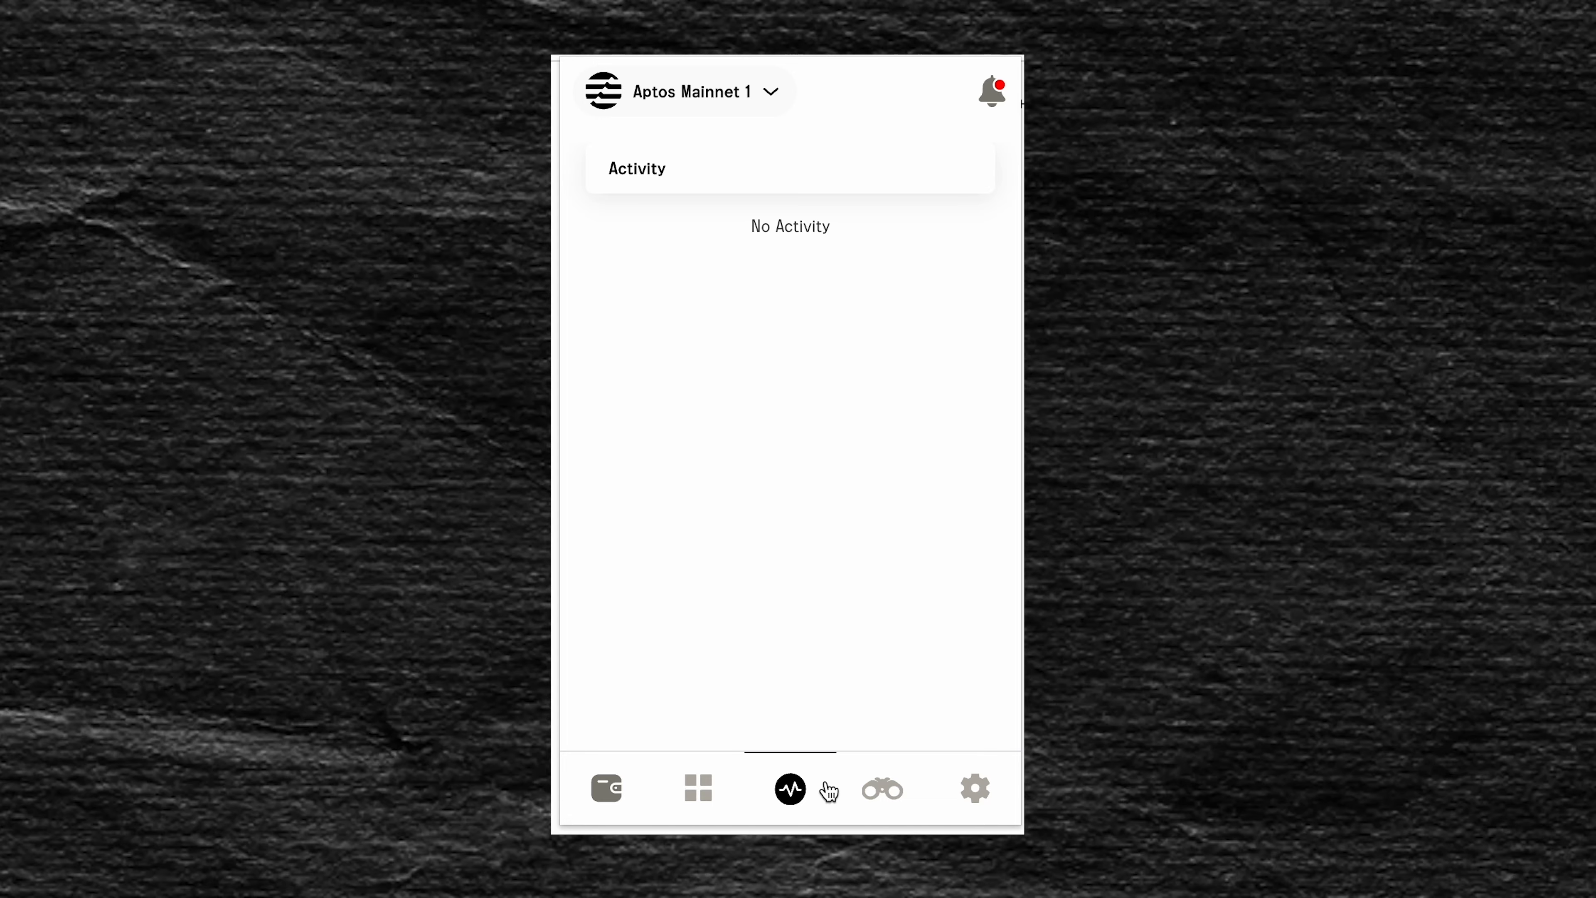
{"action": "left_click", "coordinate": [882, 788]}
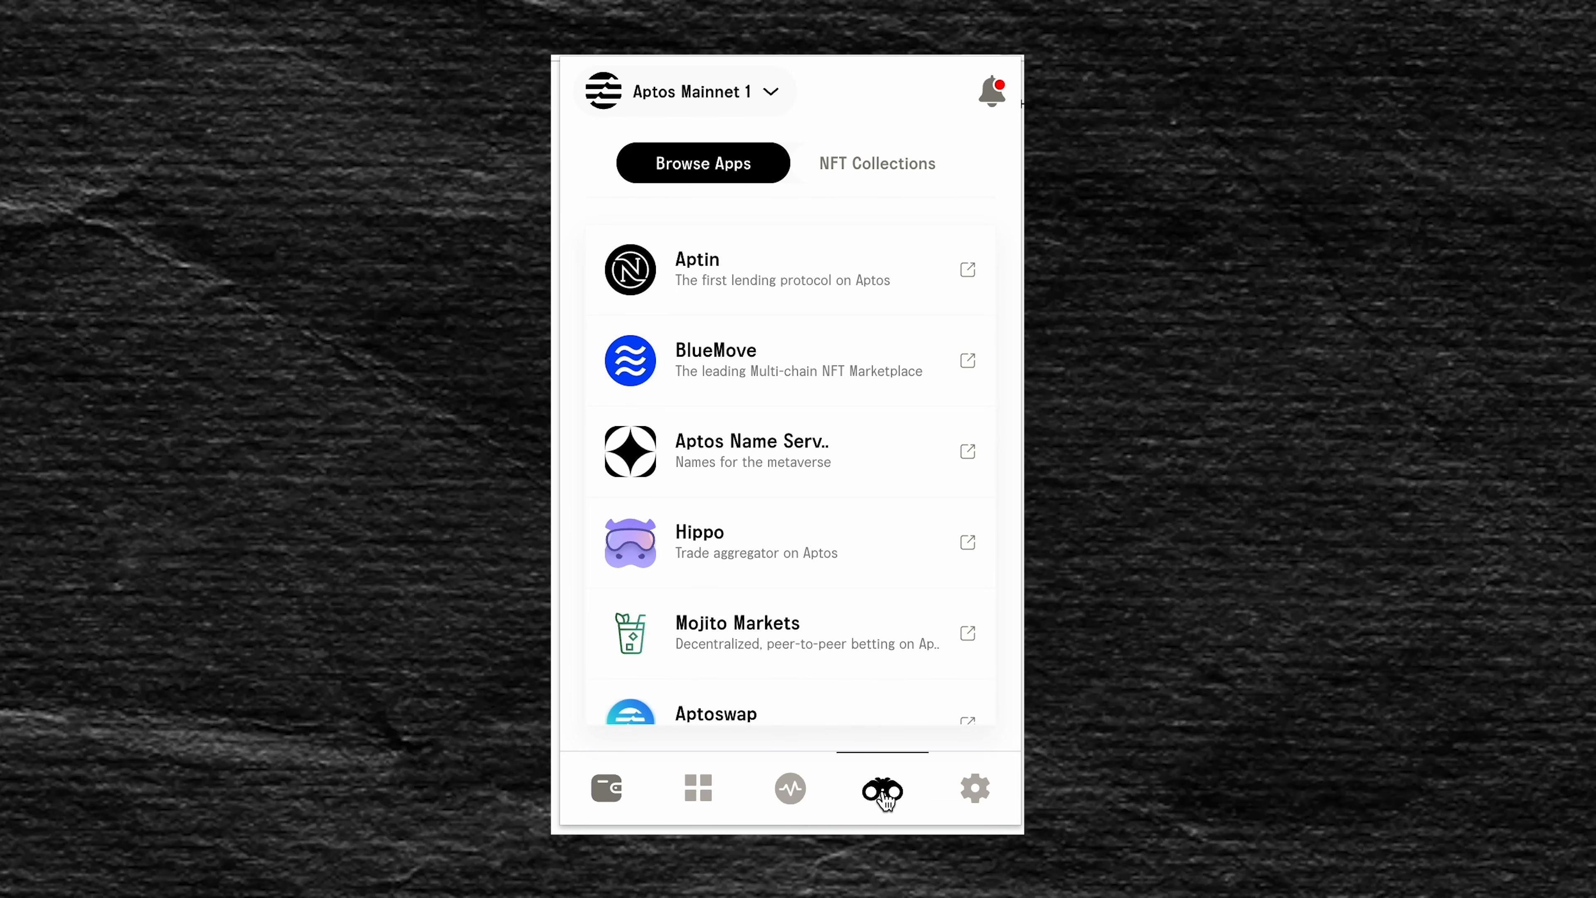
Browse the settings list from Account Settings down to LOGOUT and return to the home tab.
{"action": "left_click", "coordinate": [974, 788]}
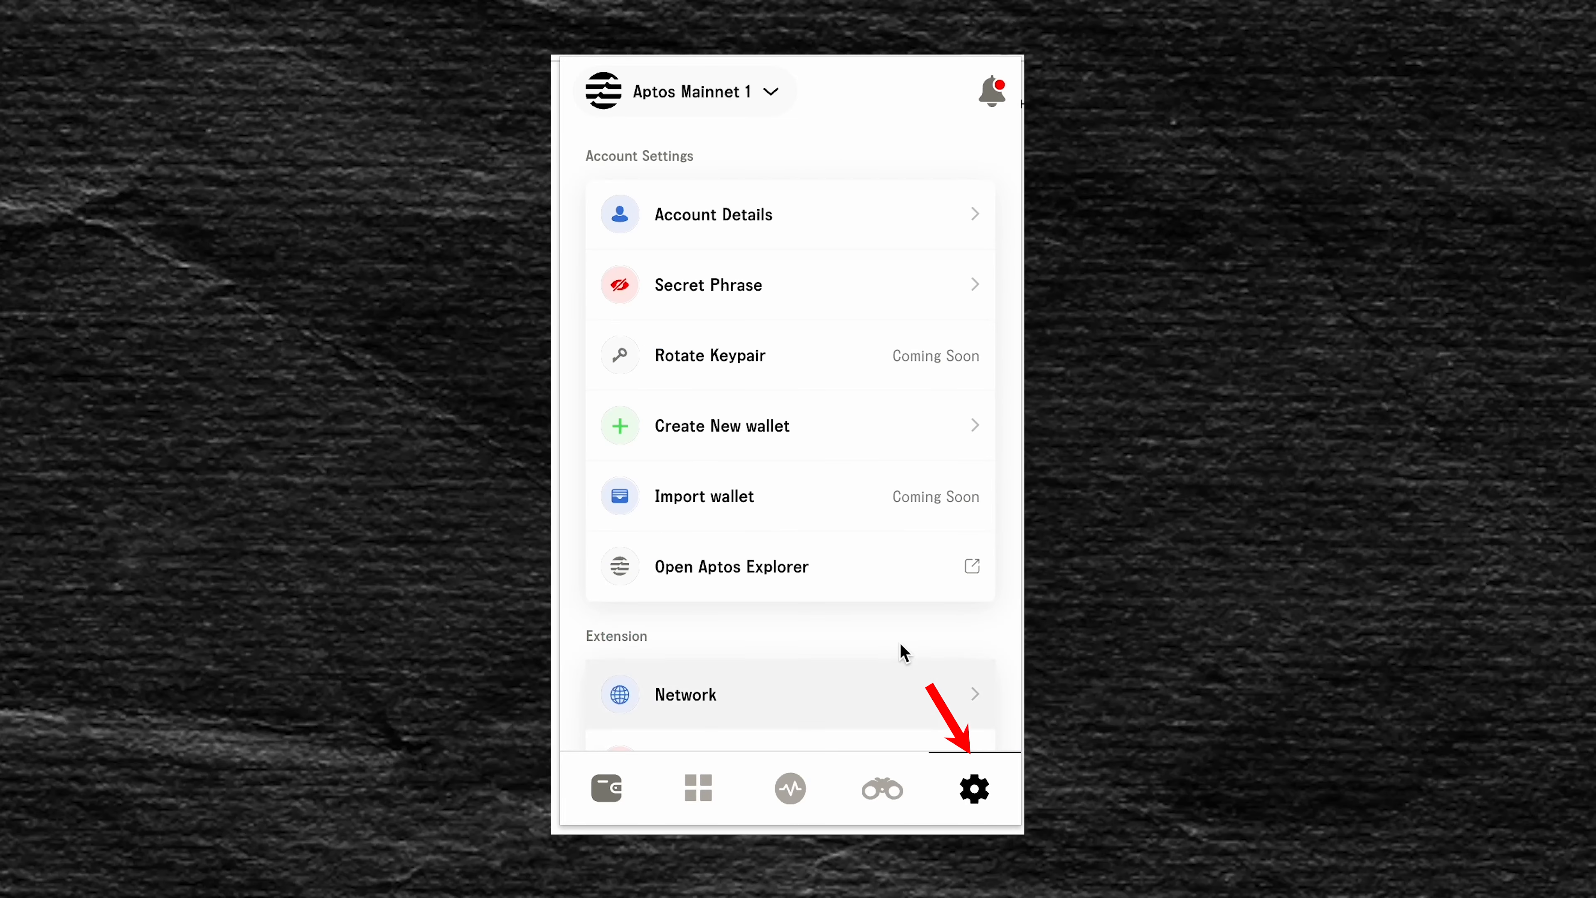
{"action": "mouse_move", "coordinate": [800, 340]}
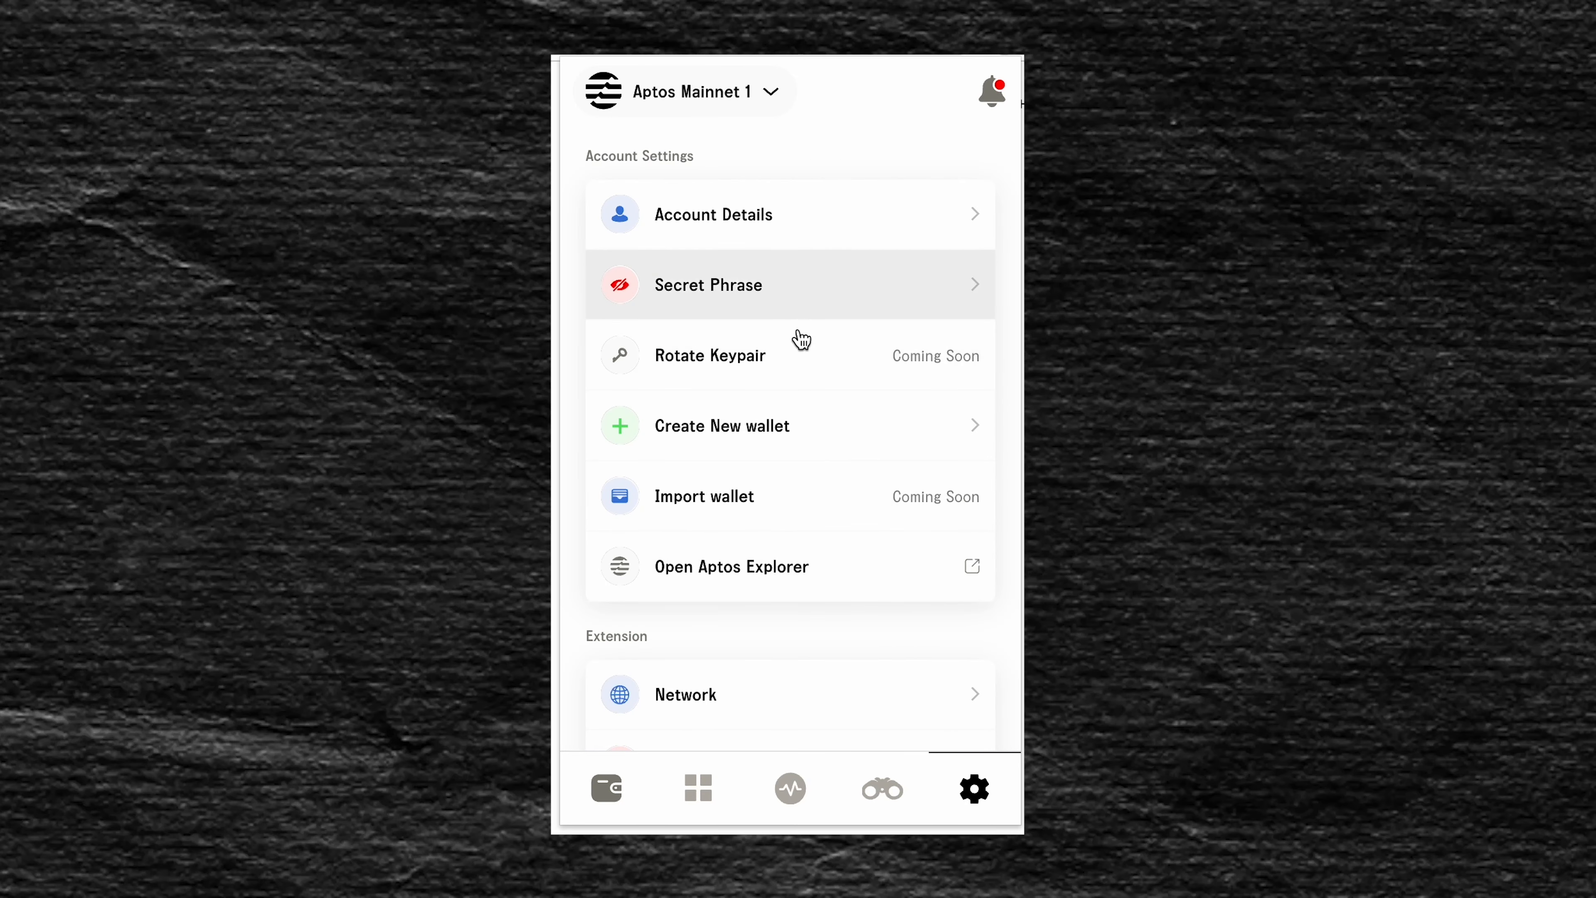
{"action": "mouse_move", "coordinate": [799, 450]}
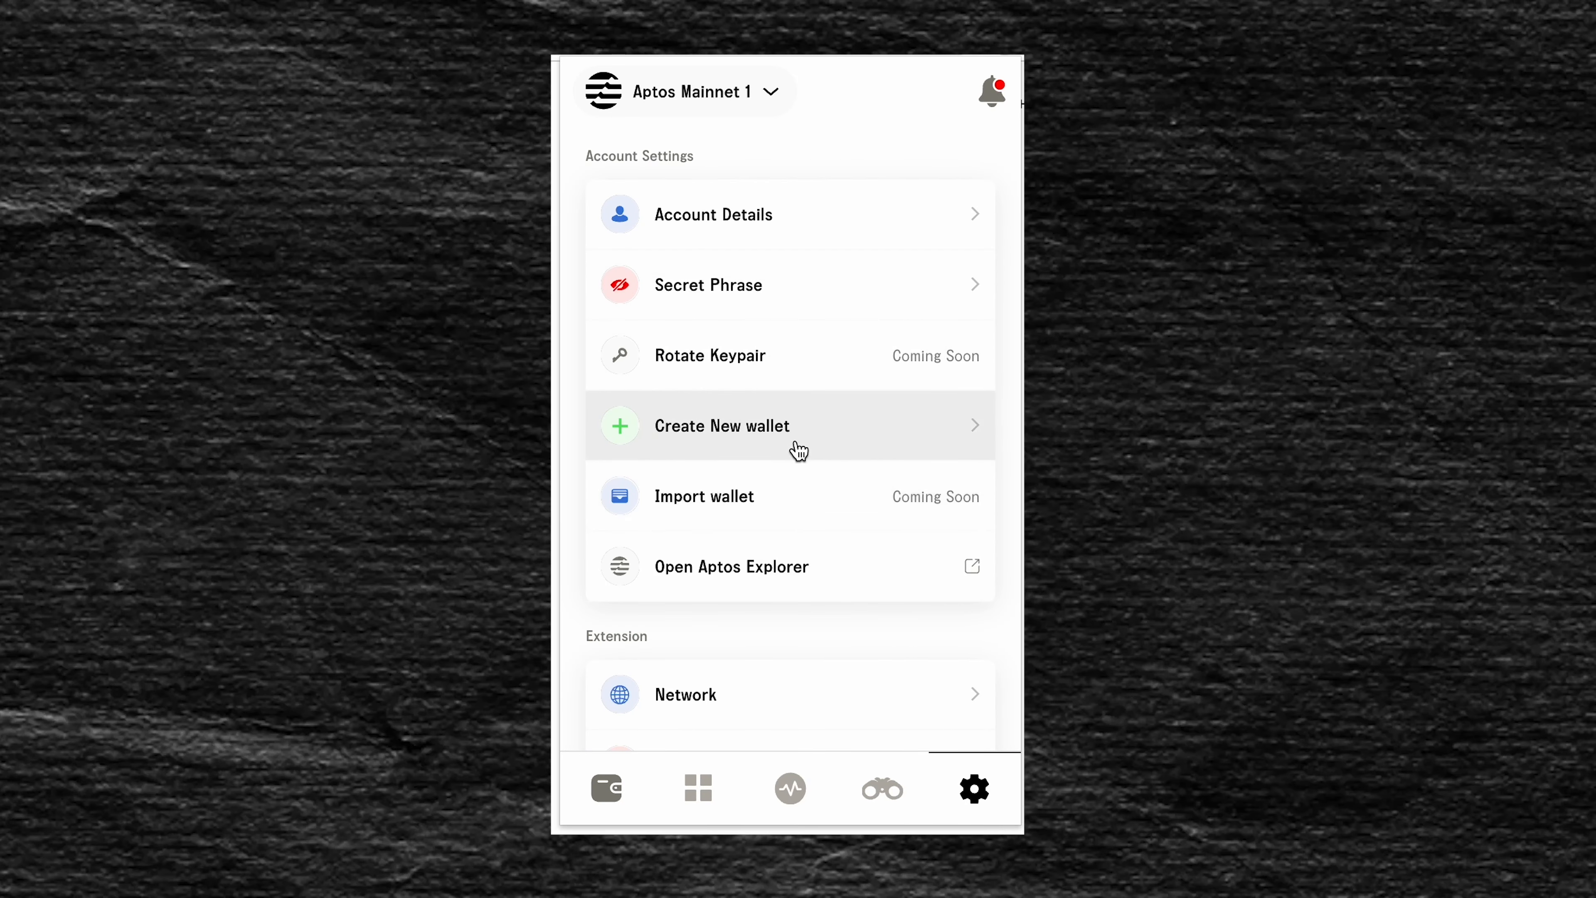
{"action": "scroll", "scroll_direction": "down", "scroll_amount": 3}
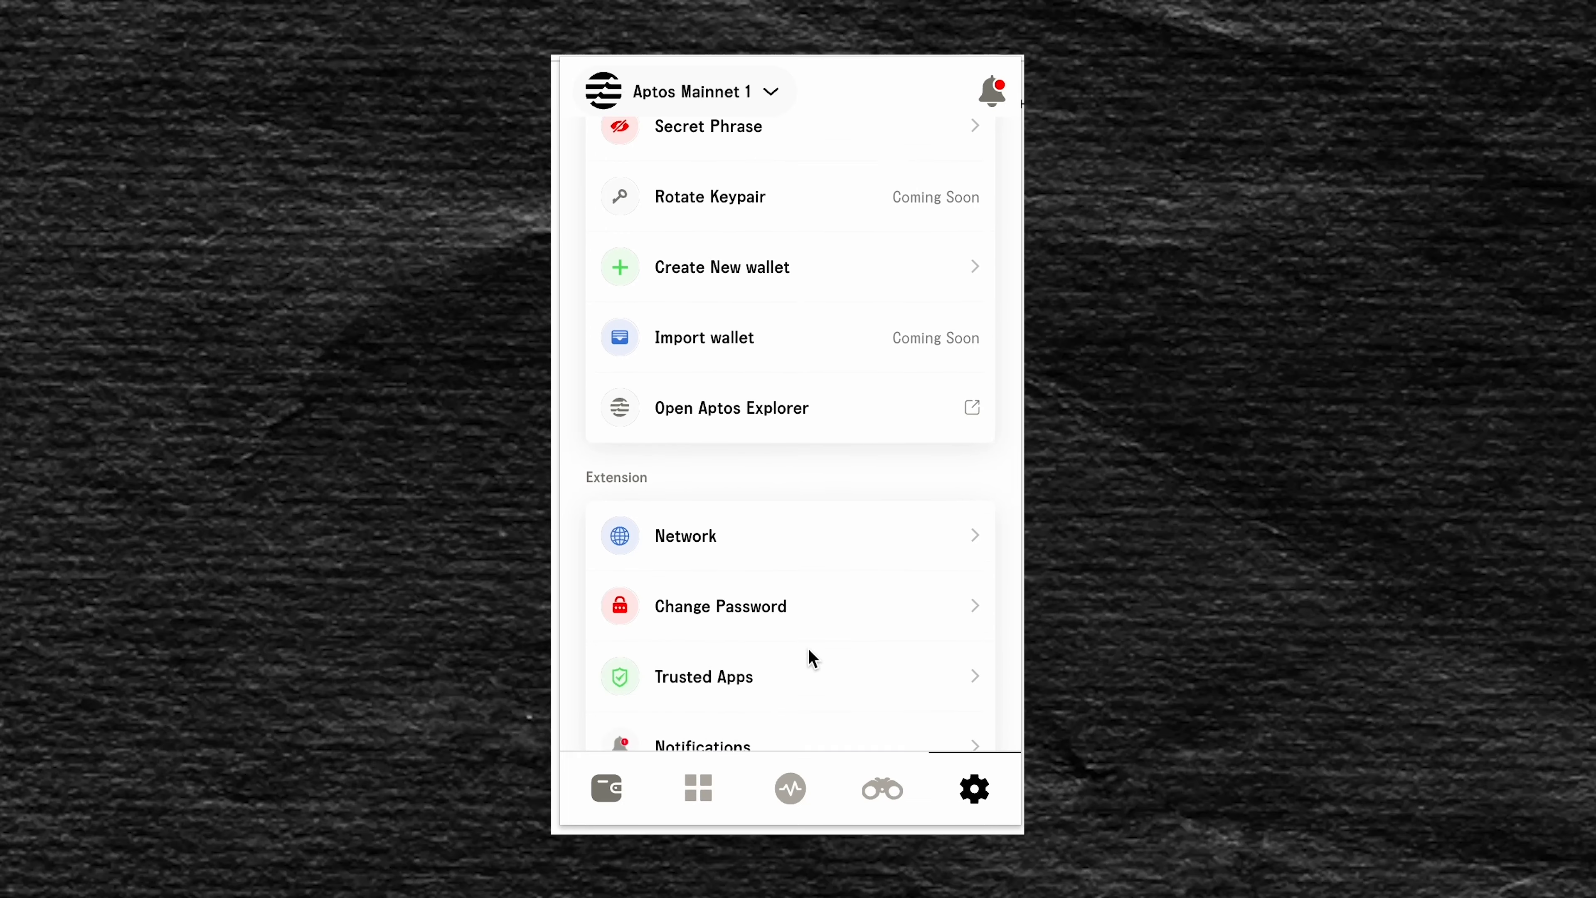
{"action": "scroll", "scroll_direction": "down", "scroll_amount": 3}
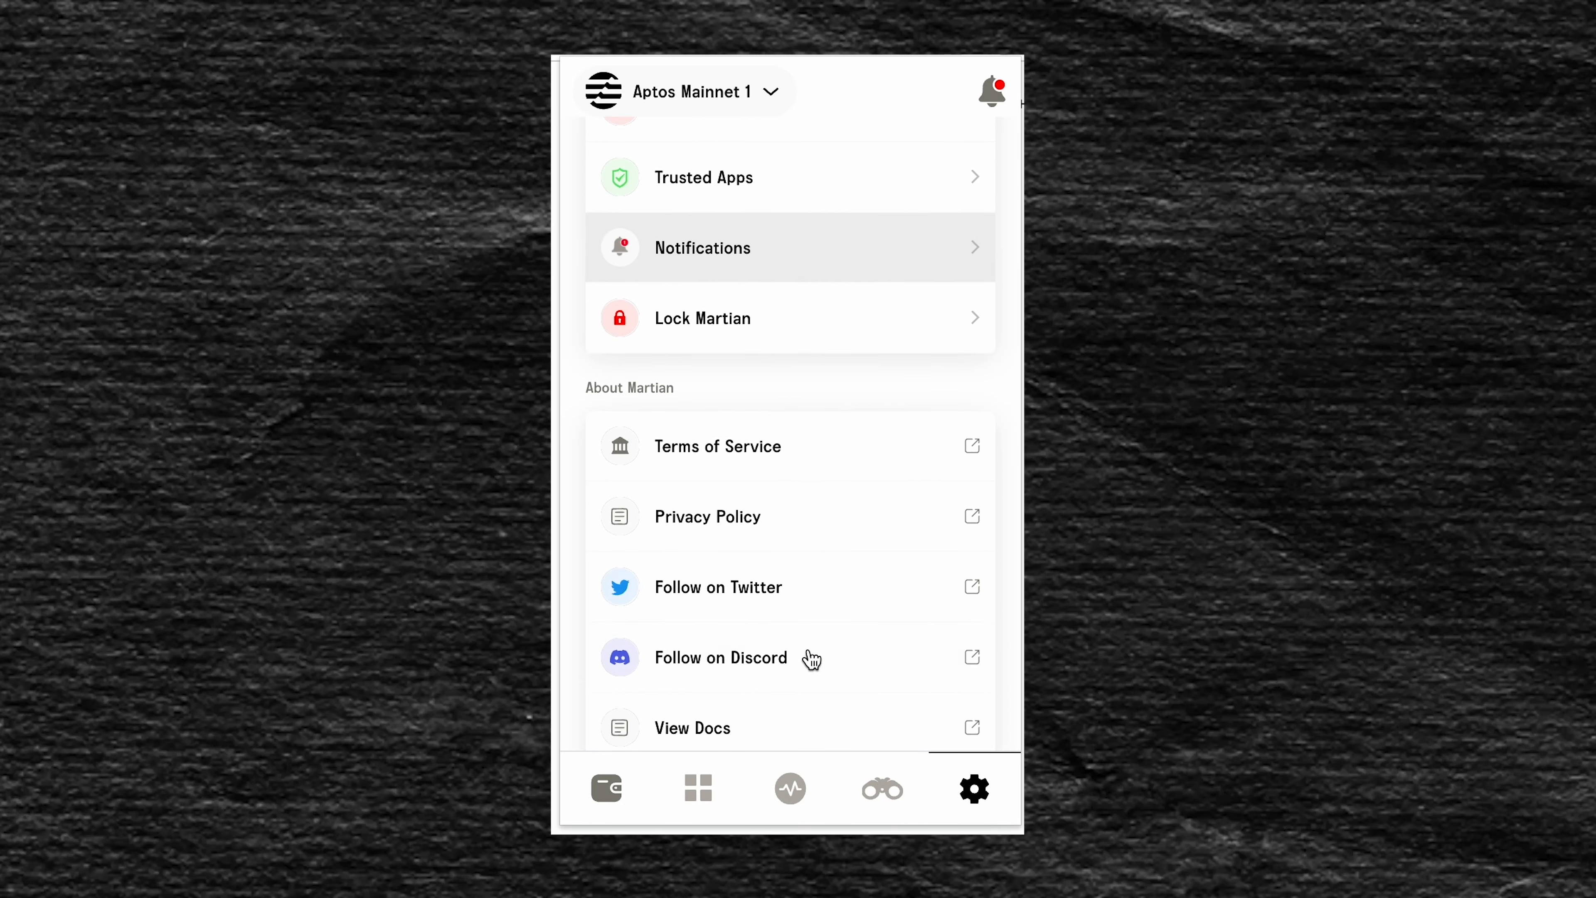
{"action": "scroll", "scroll_direction": "down", "scroll_amount": 3}
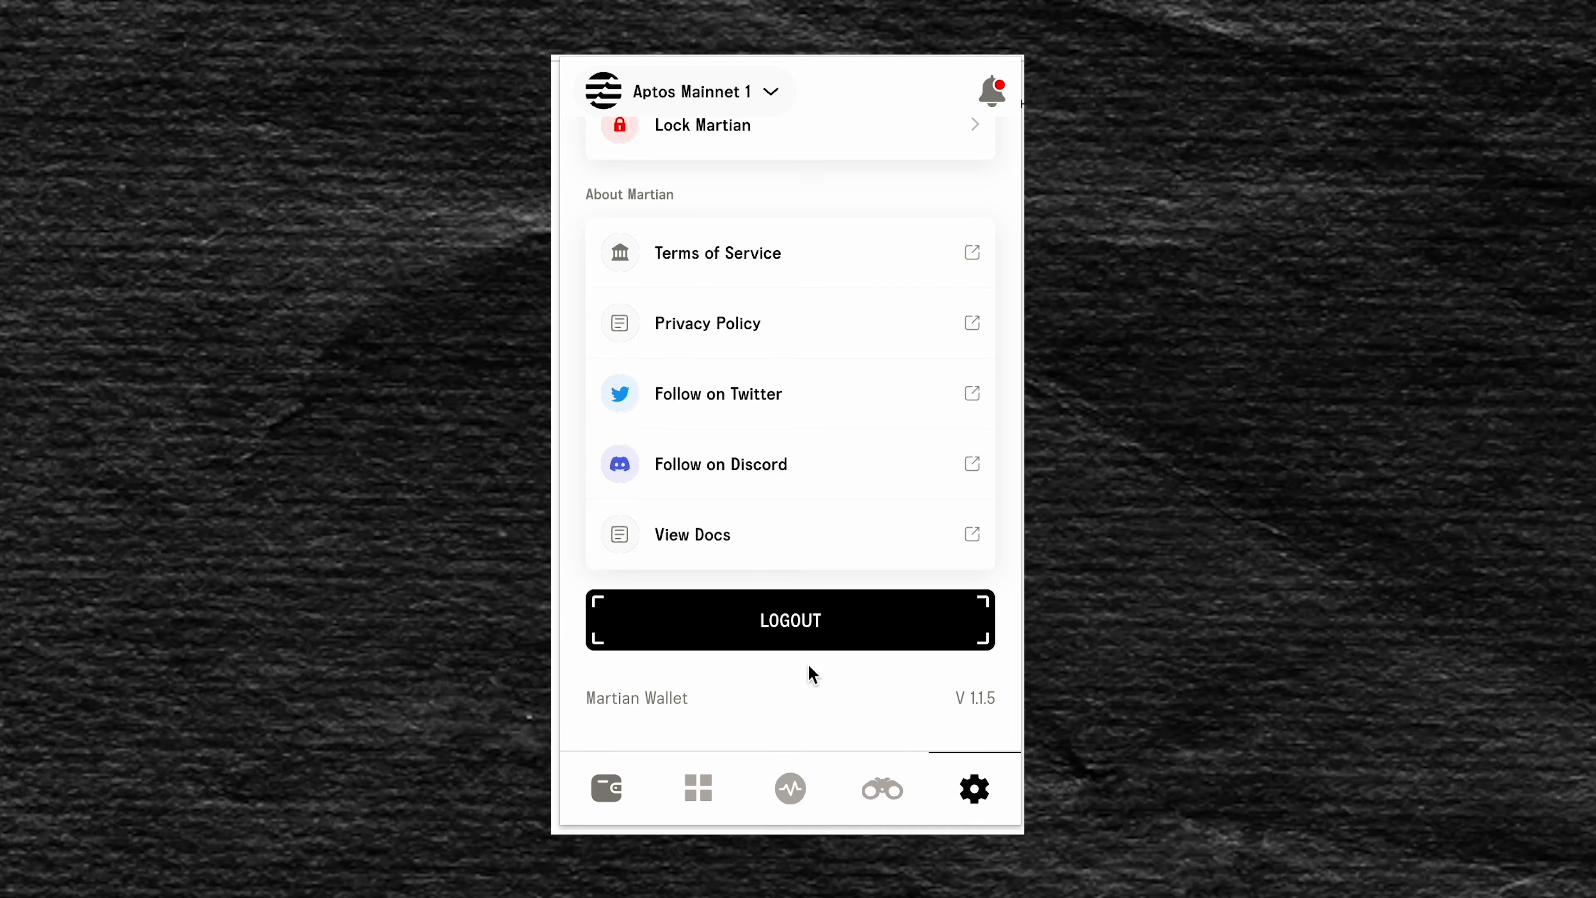
{"action": "left_click", "coordinate": [606, 790]}
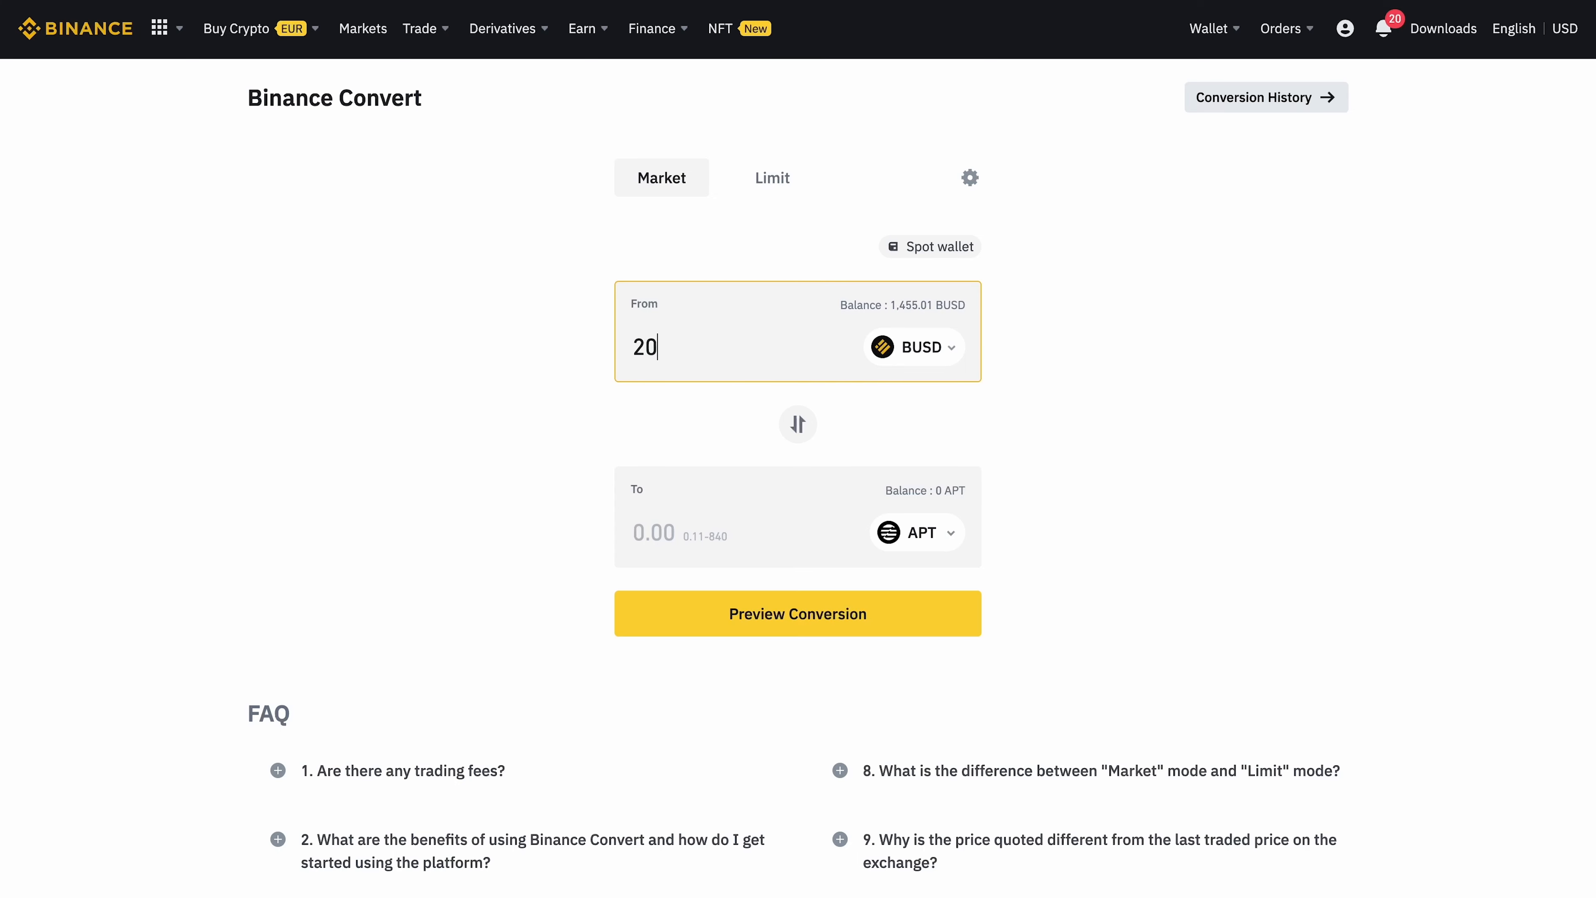
Preview and confirm converting 20 BUSD into about 2.128 APT.
{"action": "left_click", "coordinate": [798, 613]}
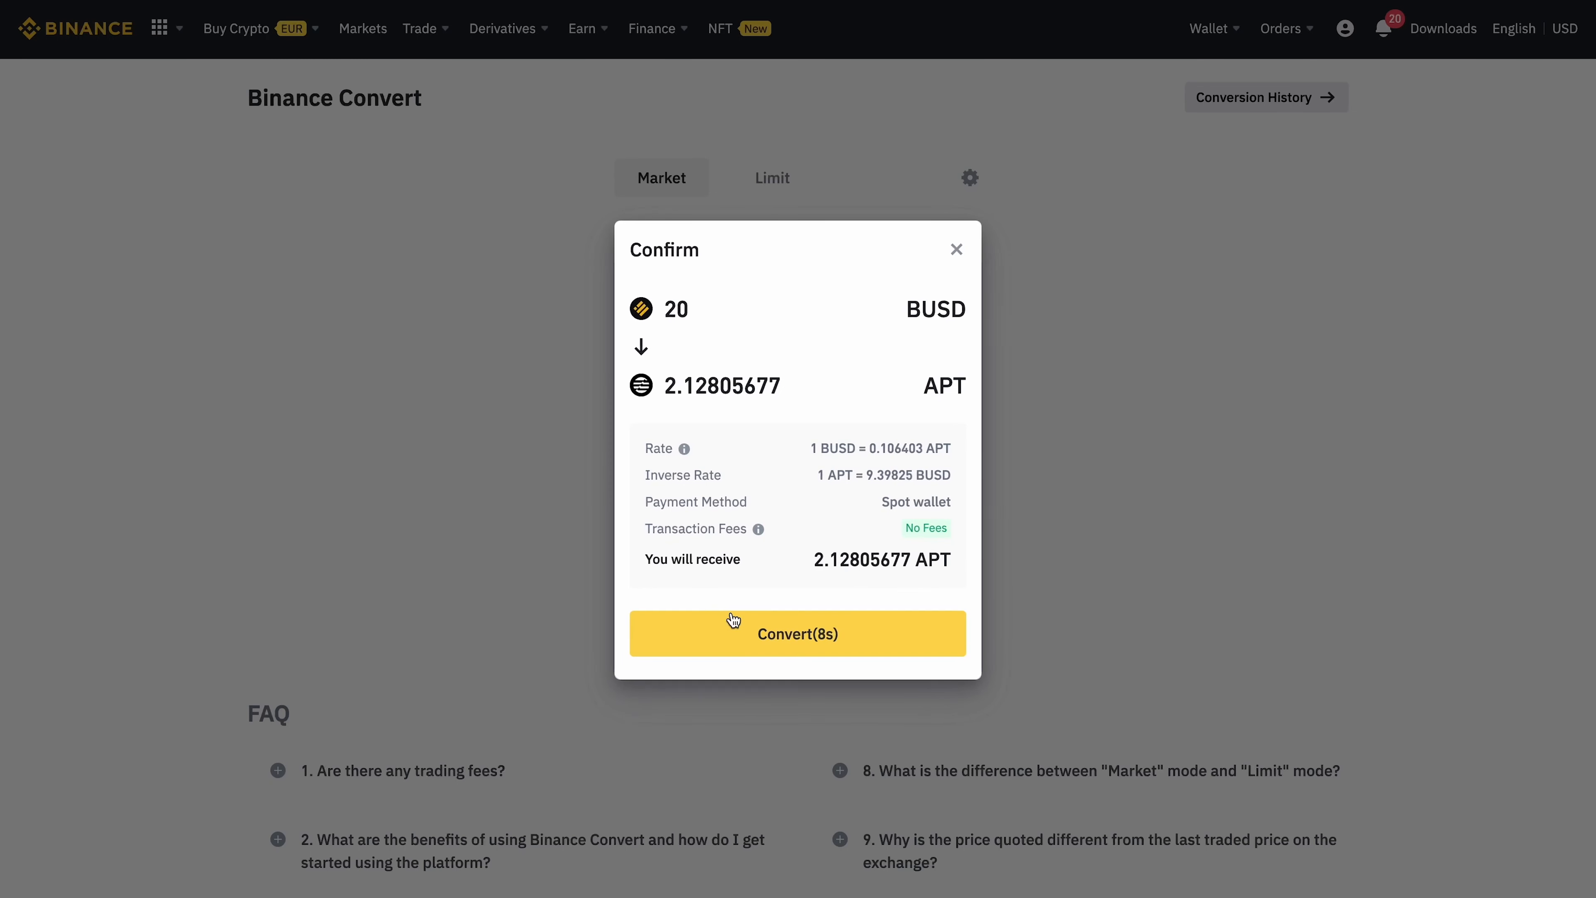
{"action": "left_click", "coordinate": [798, 632]}
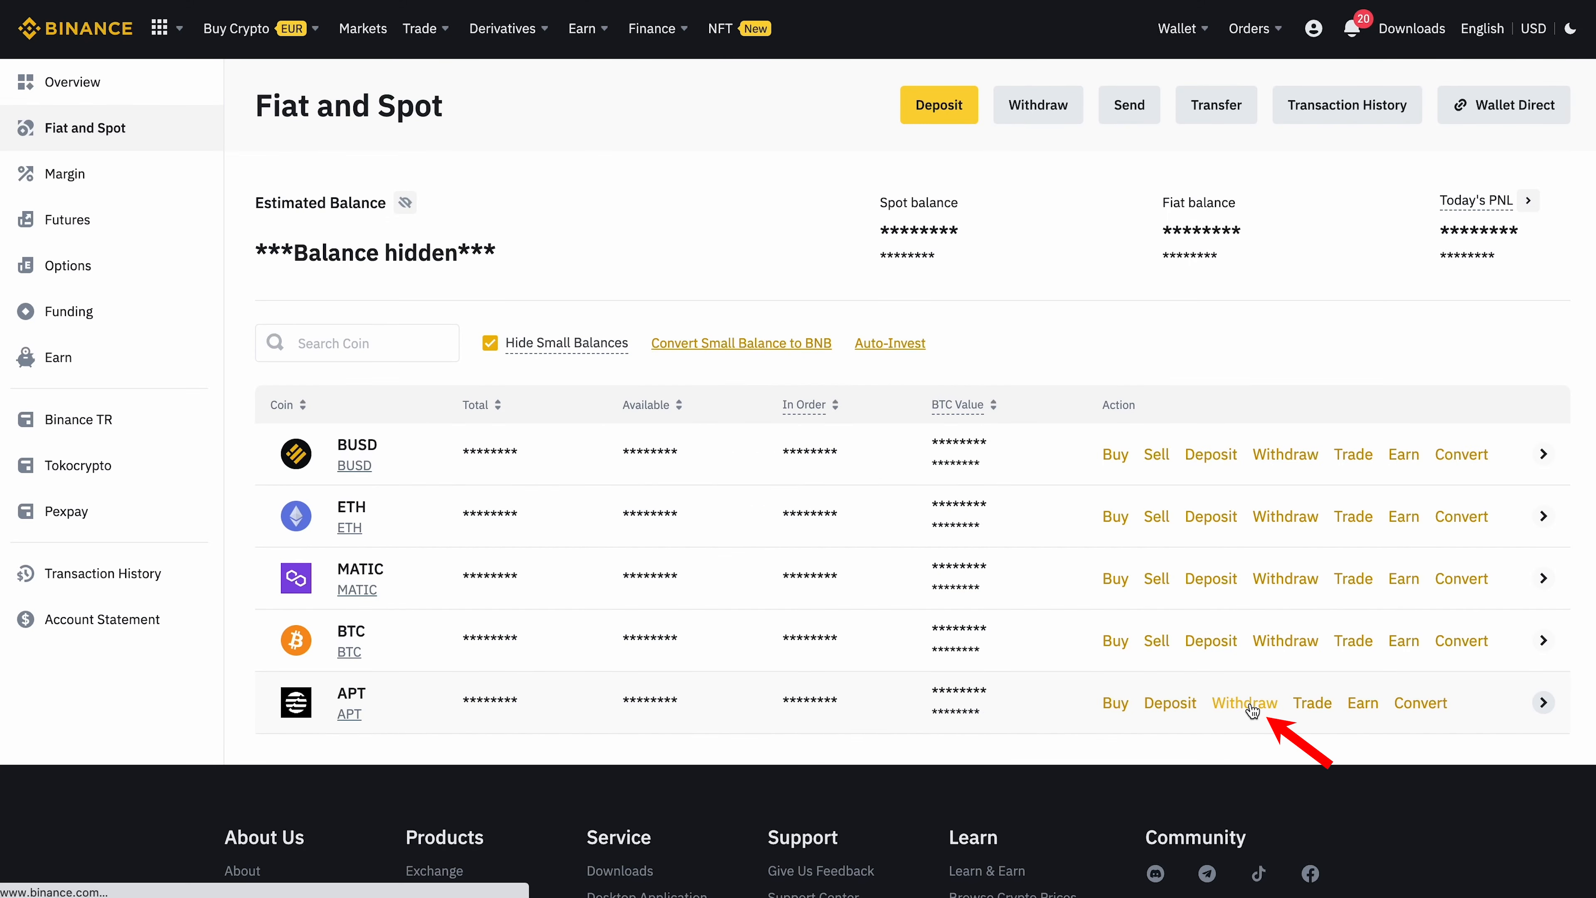
Fill the APT withdrawal form with the Martian address 0xc652…fdb5 and amount 2.
{"action": "left_click", "coordinate": [1244, 702]}
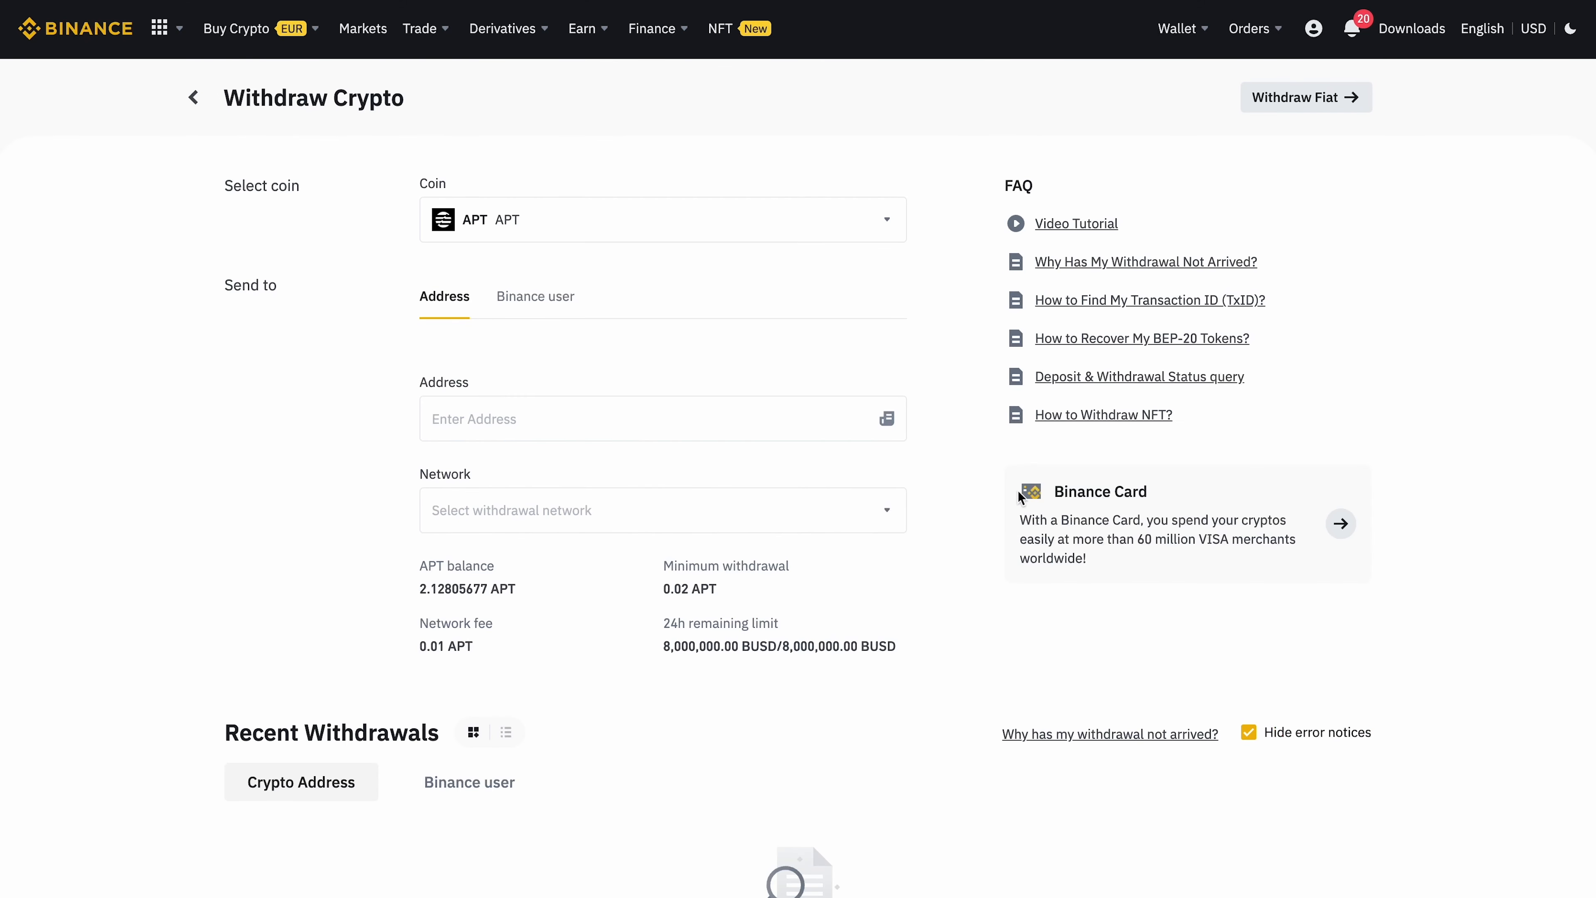
{"action": "left_click", "coordinate": [662, 418]}
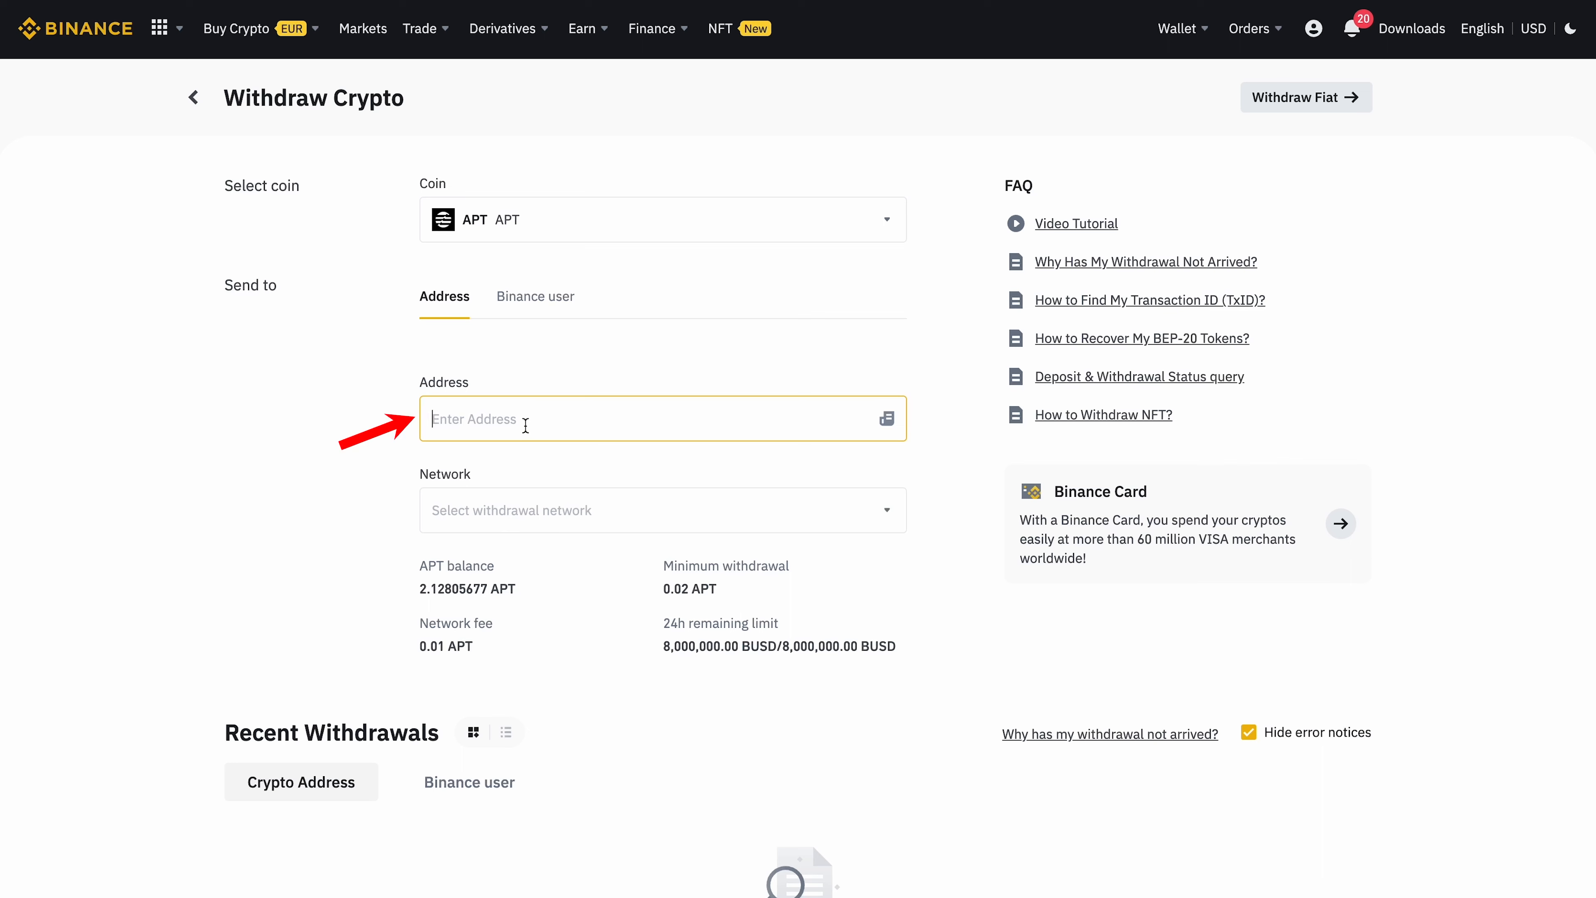
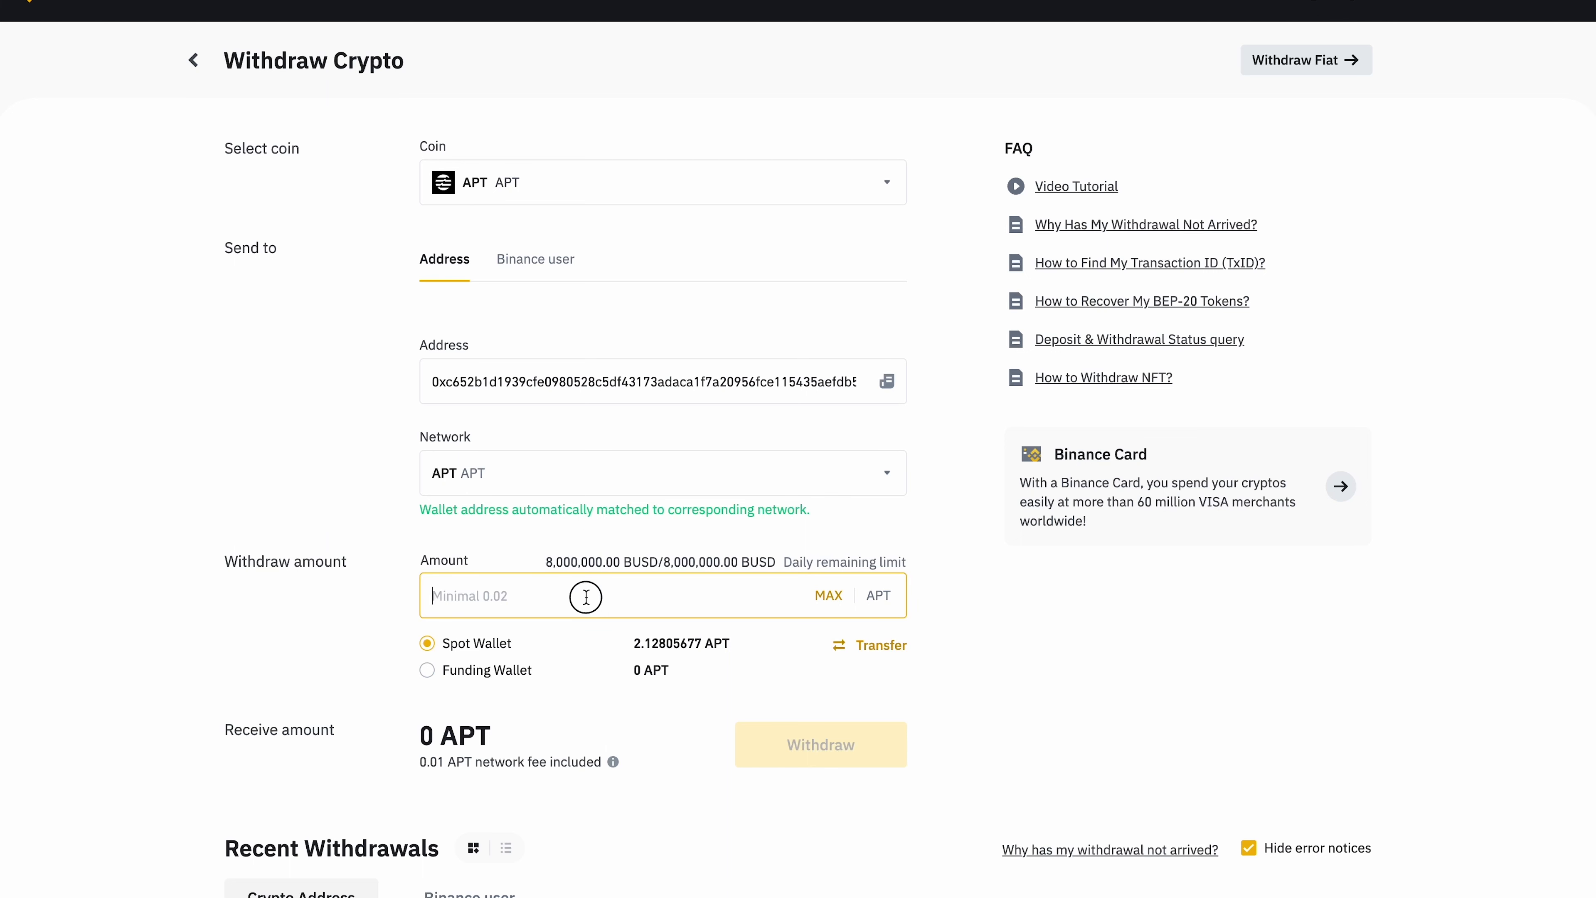
{"action": "type", "text": "2"}
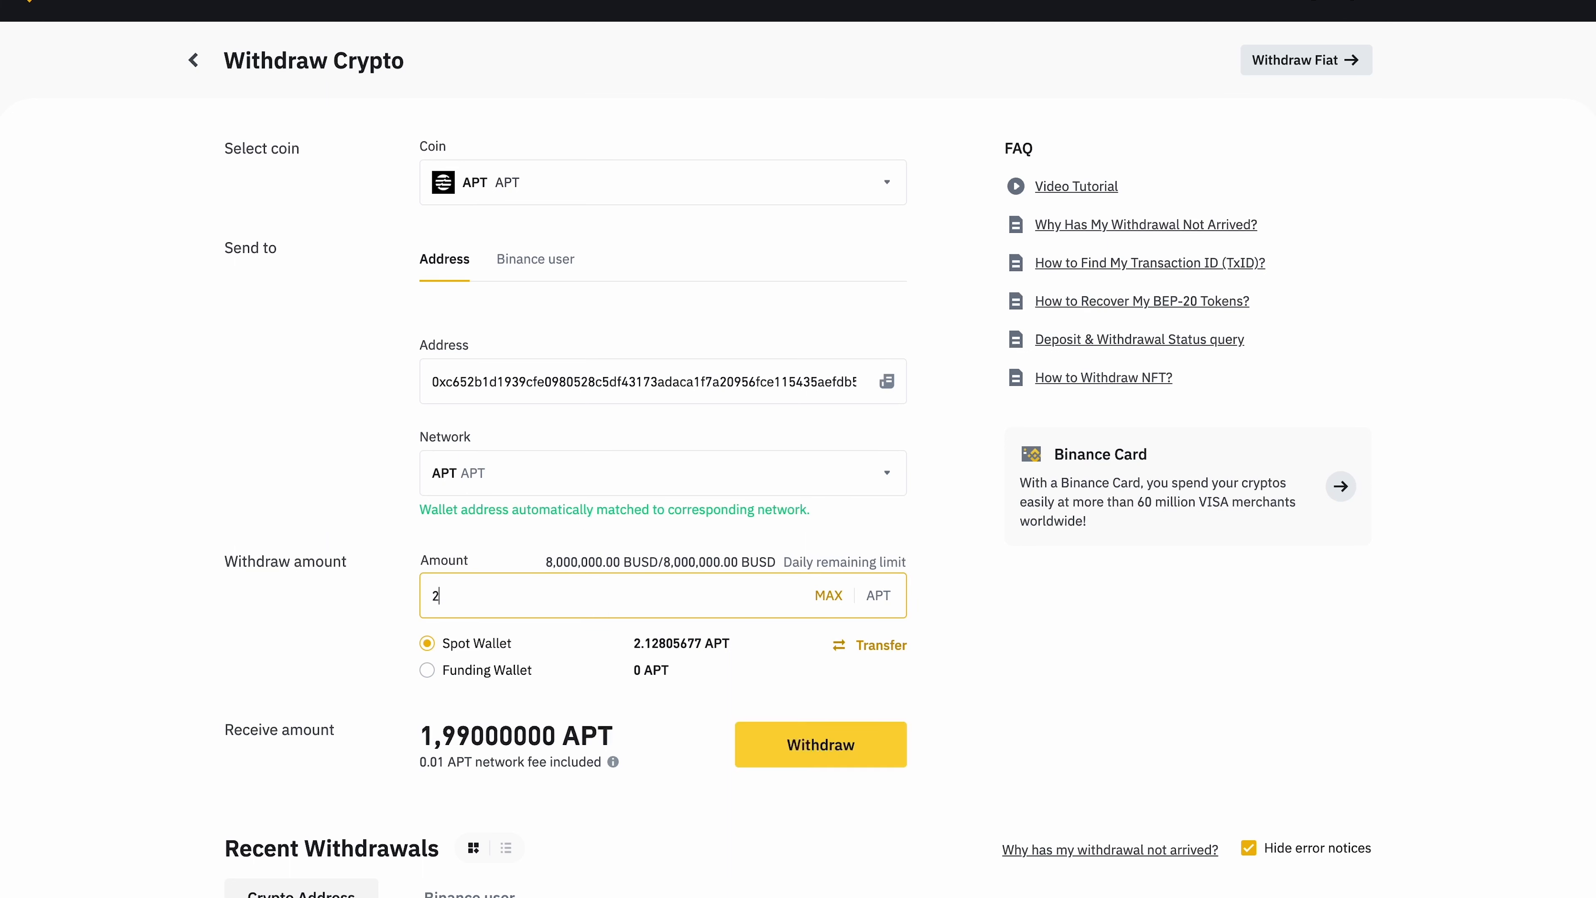